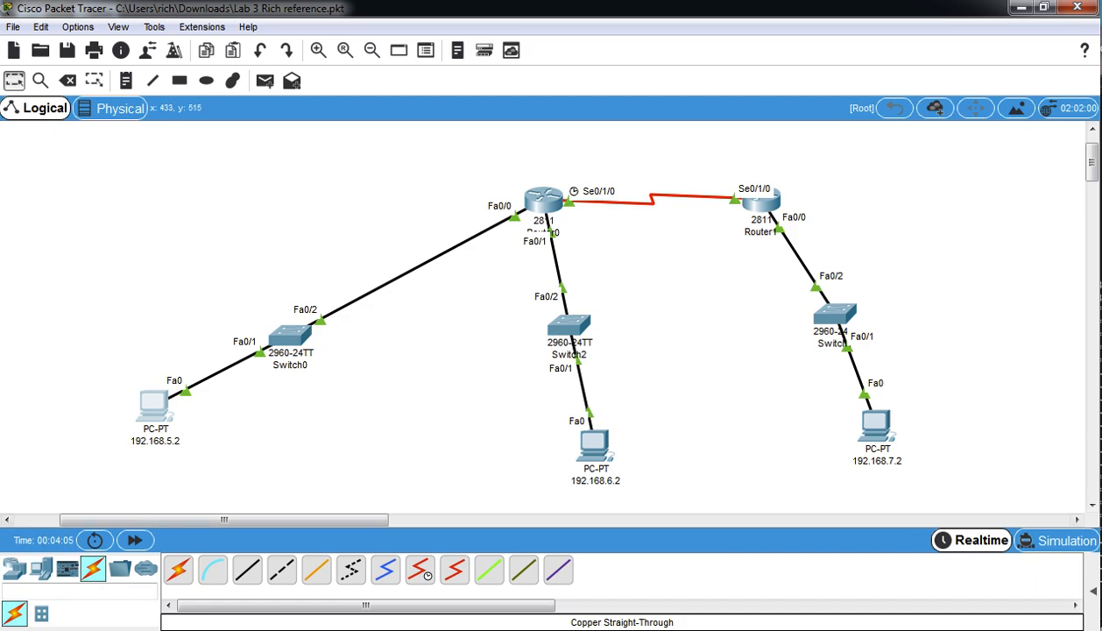
Place a Sniffer from End Devices and review Sniffer0's Config and GUI tabs.
left_click(41, 568)
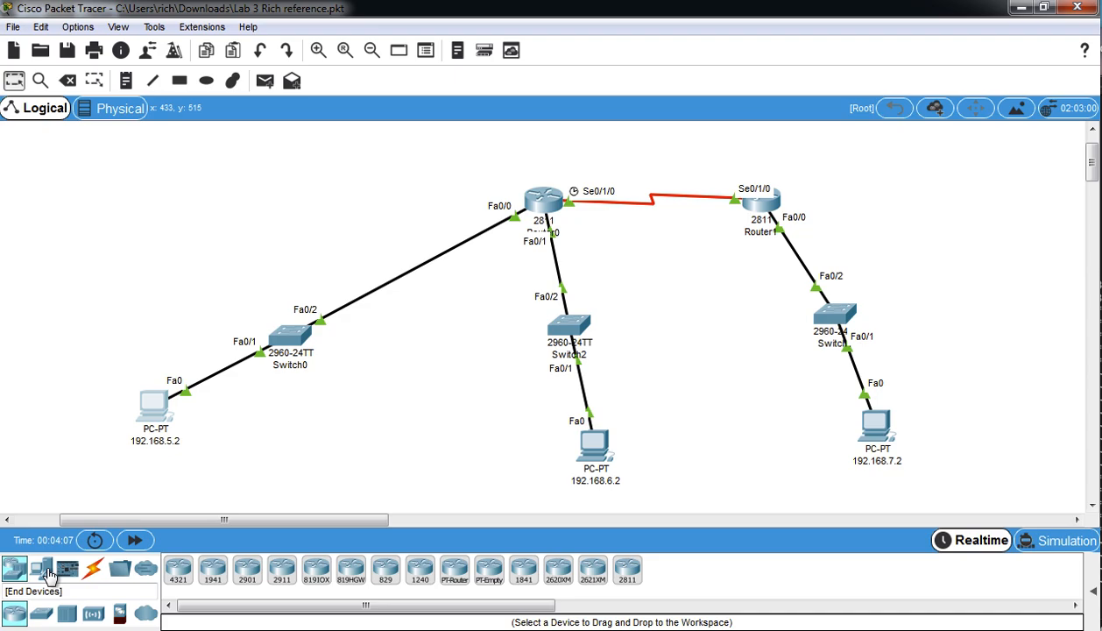
left_click(43, 568)
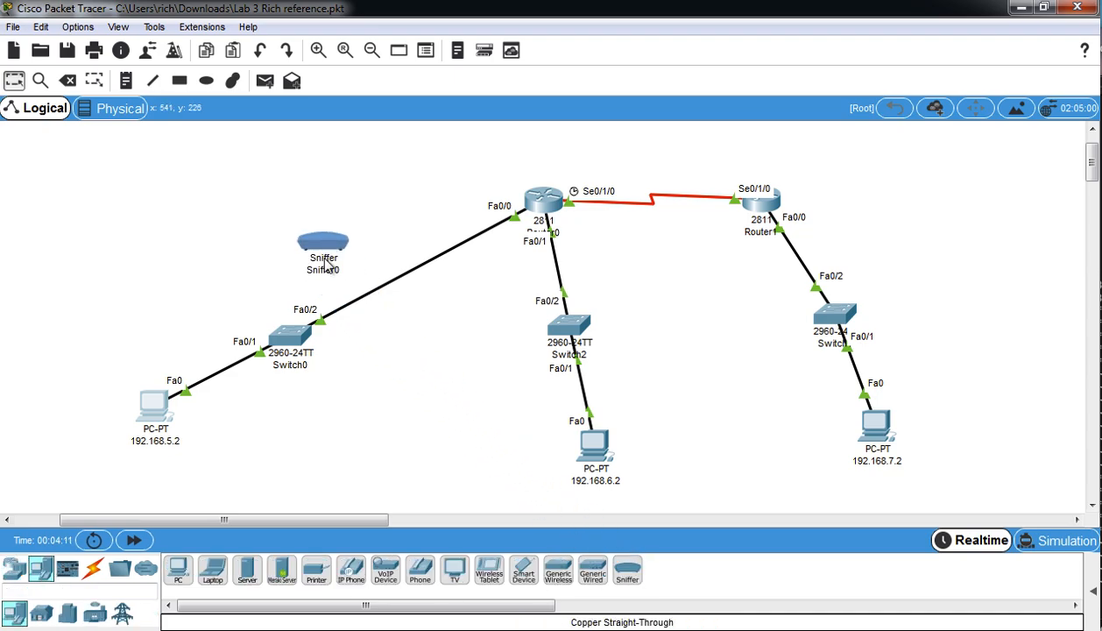
double_click(324, 241)
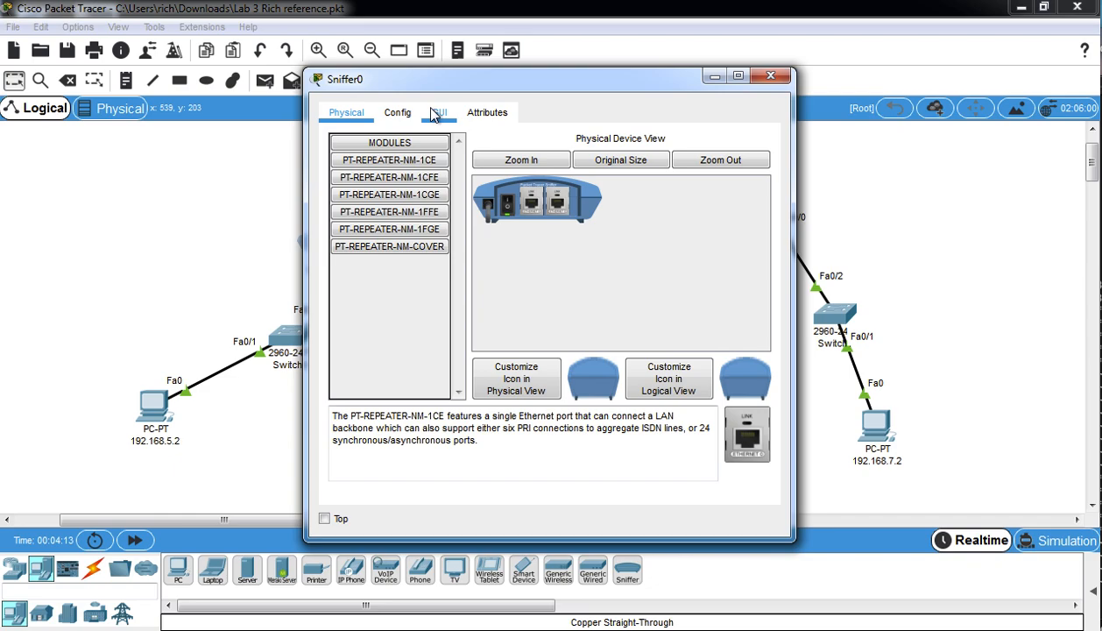
left_click(397, 112)
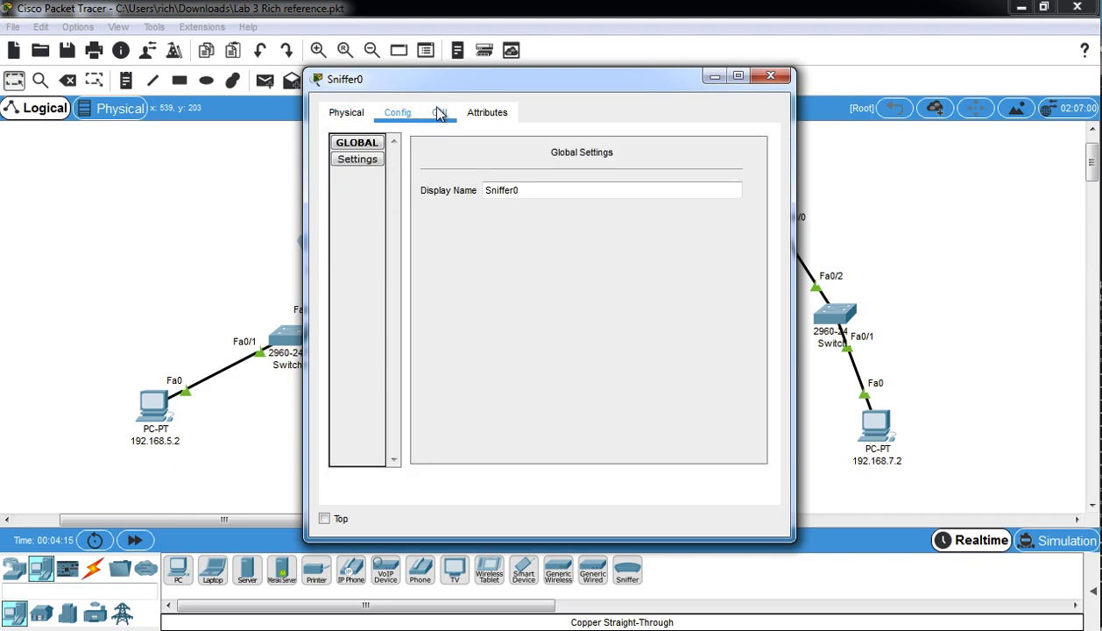
left_click(438, 112)
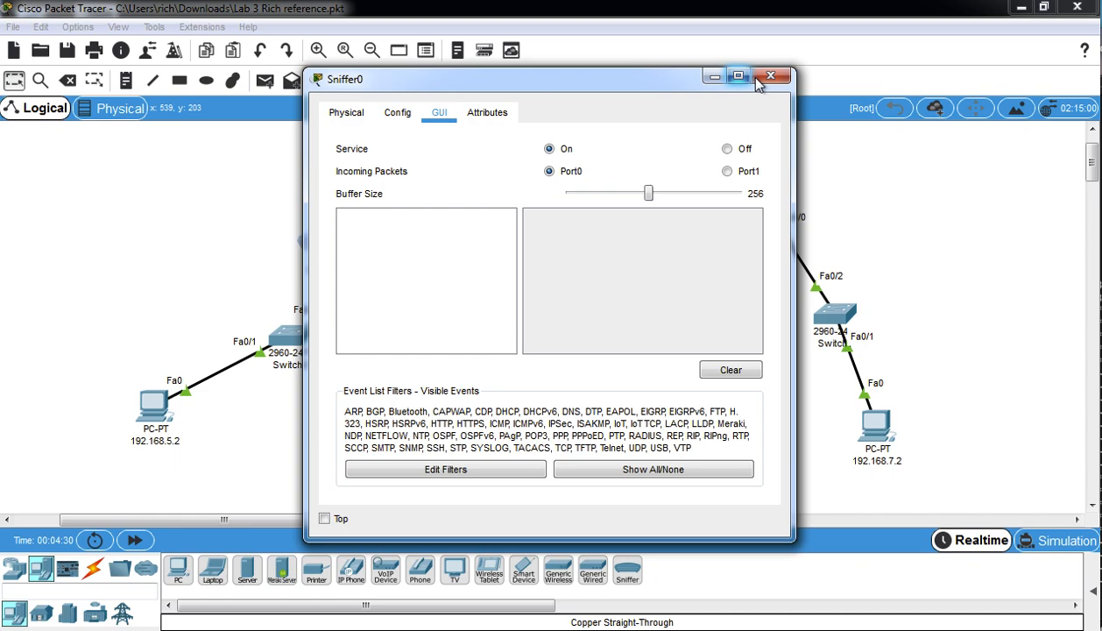
left_click(771, 76)
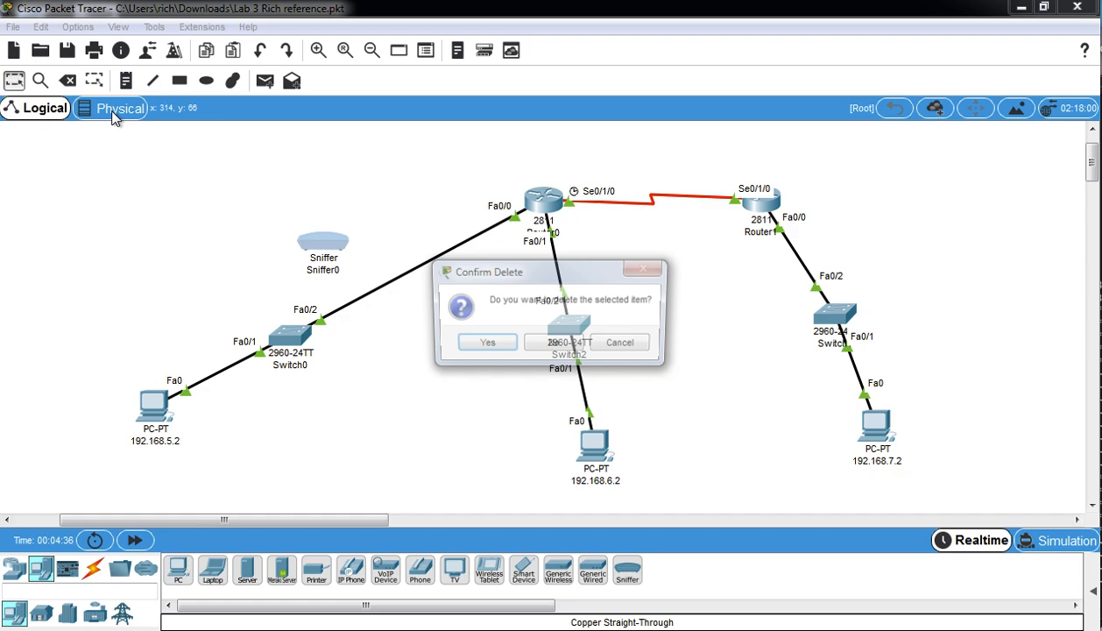
Confirm deleting the Switch0–Router0 link and cable Sniffer0's Ethernet1 port toward Router0.
left_click(487, 341)
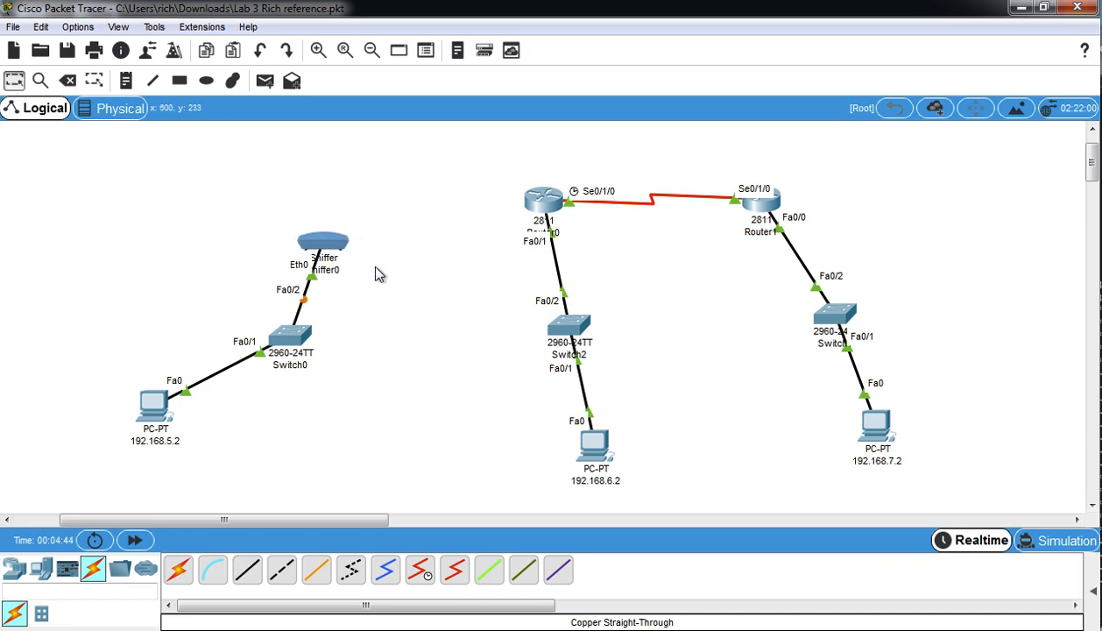
mouse_move(315, 250)
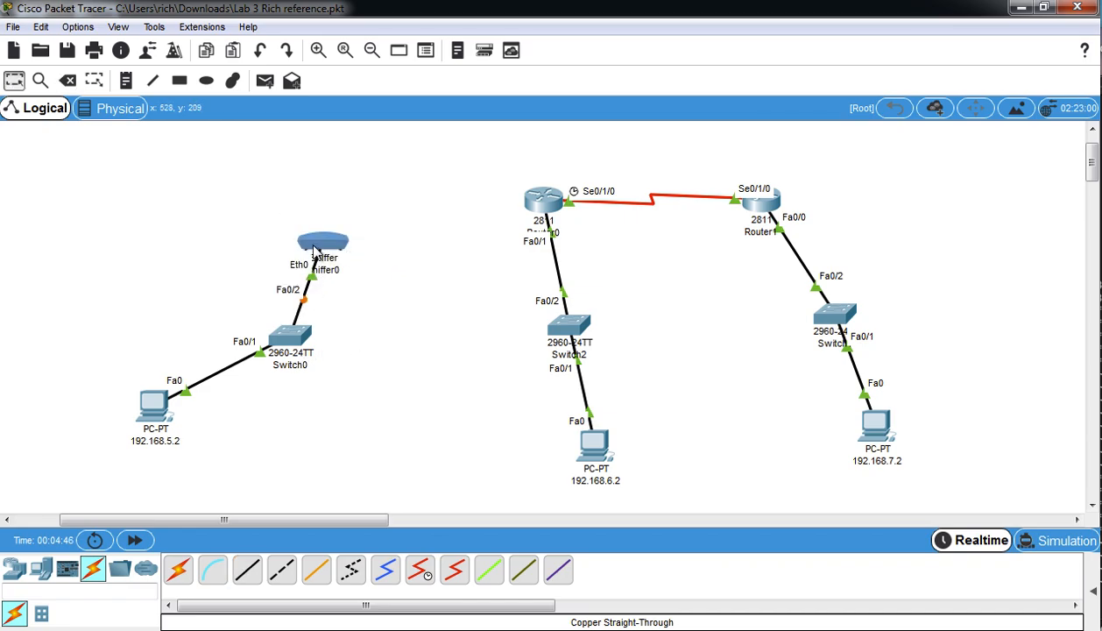
mouse_move(366, 337)
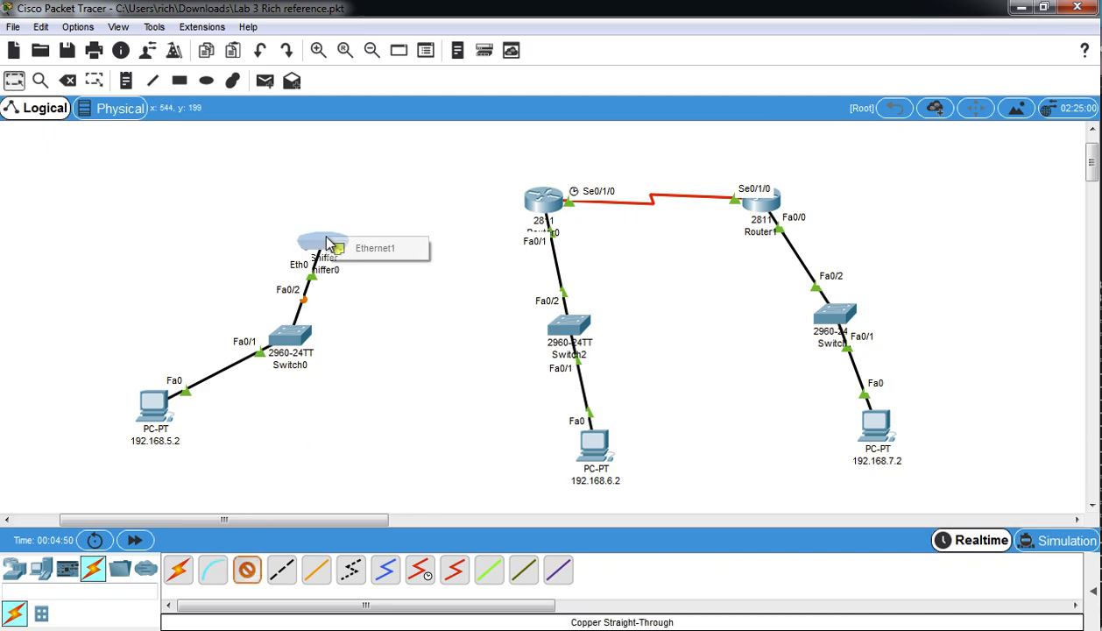
left_click(544, 197)
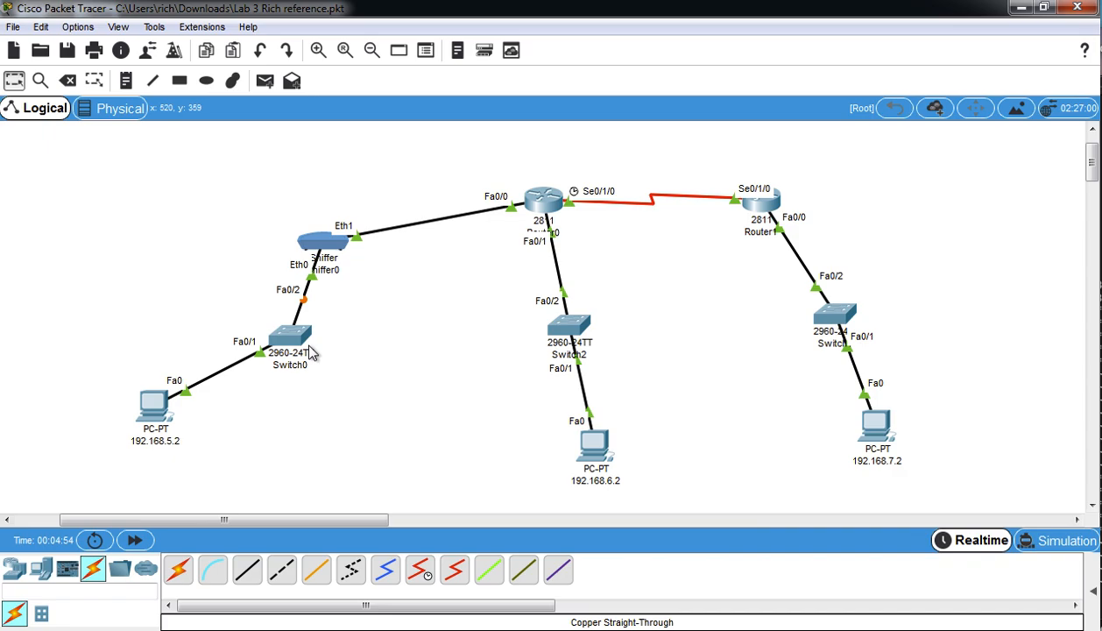
Open PC 192.168.5.2's command prompt to ping 192.168.7.2.
double_click(155, 407)
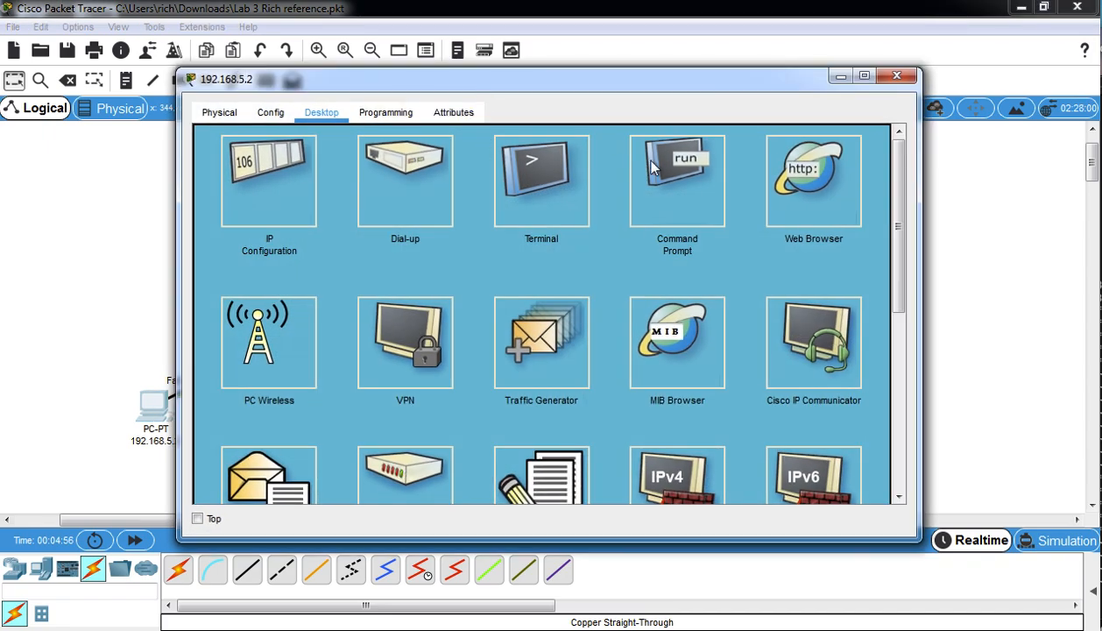
left_click(677, 180)
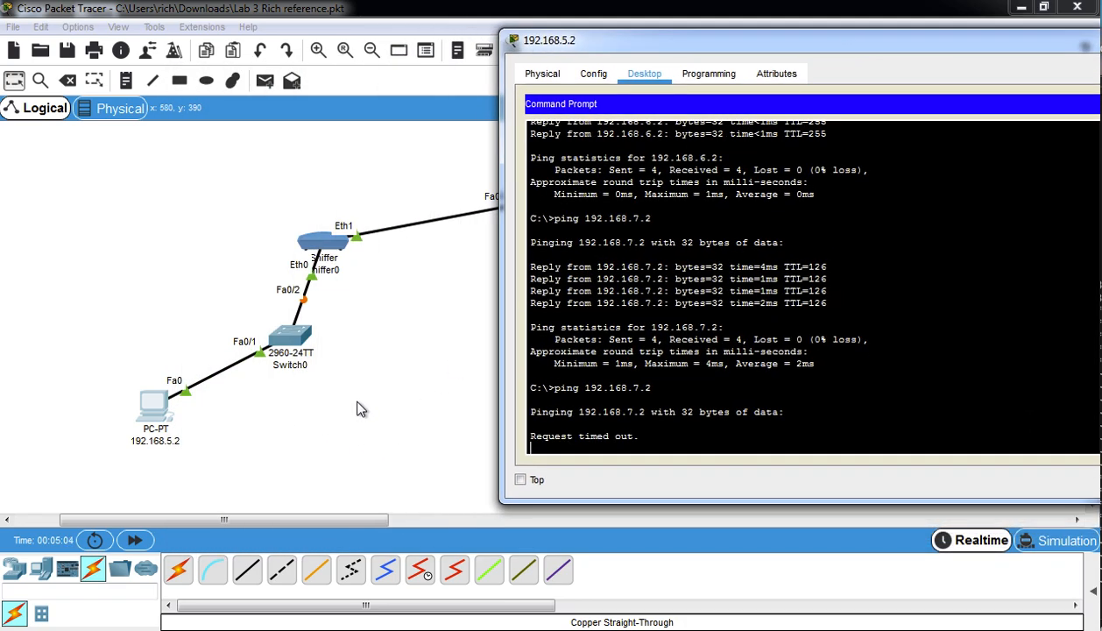
mouse_move(304, 307)
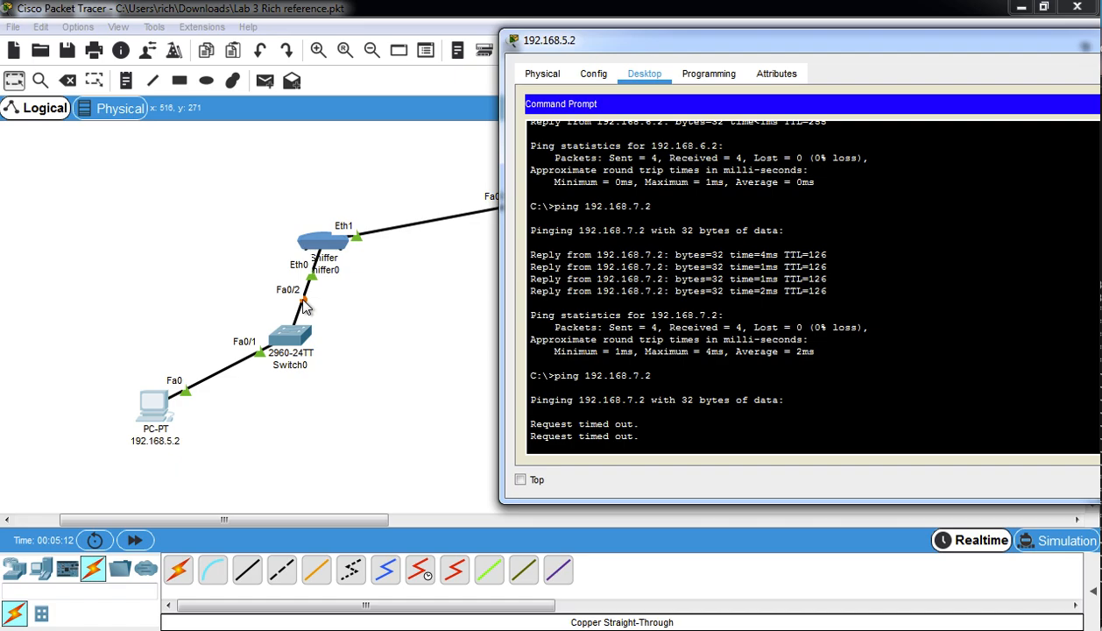
mouse_move(307, 306)
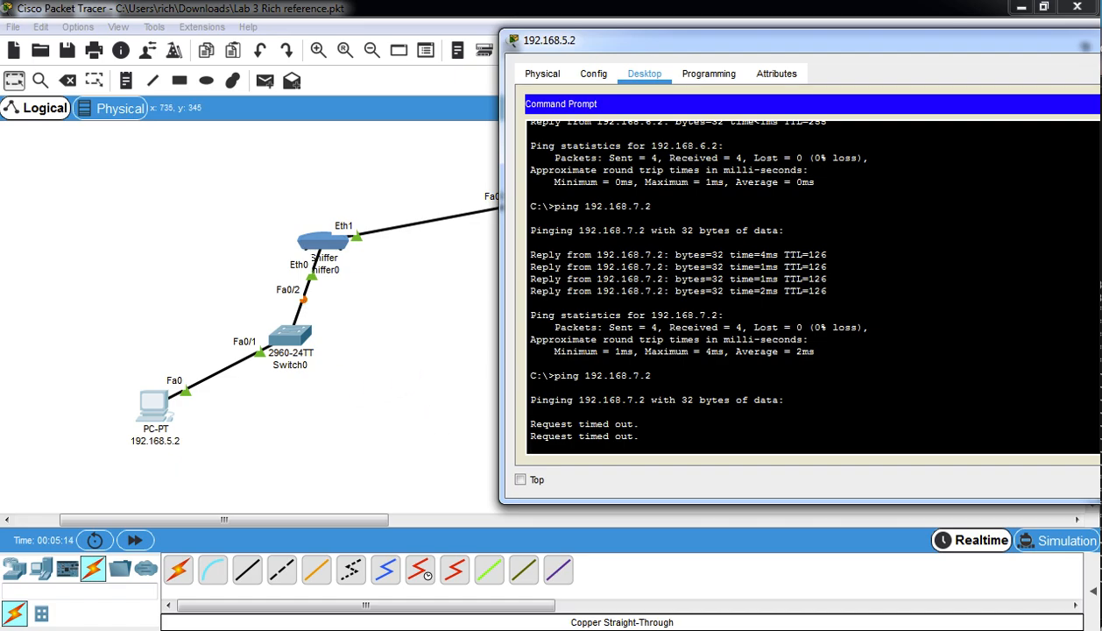
mouse_move(748, 309)
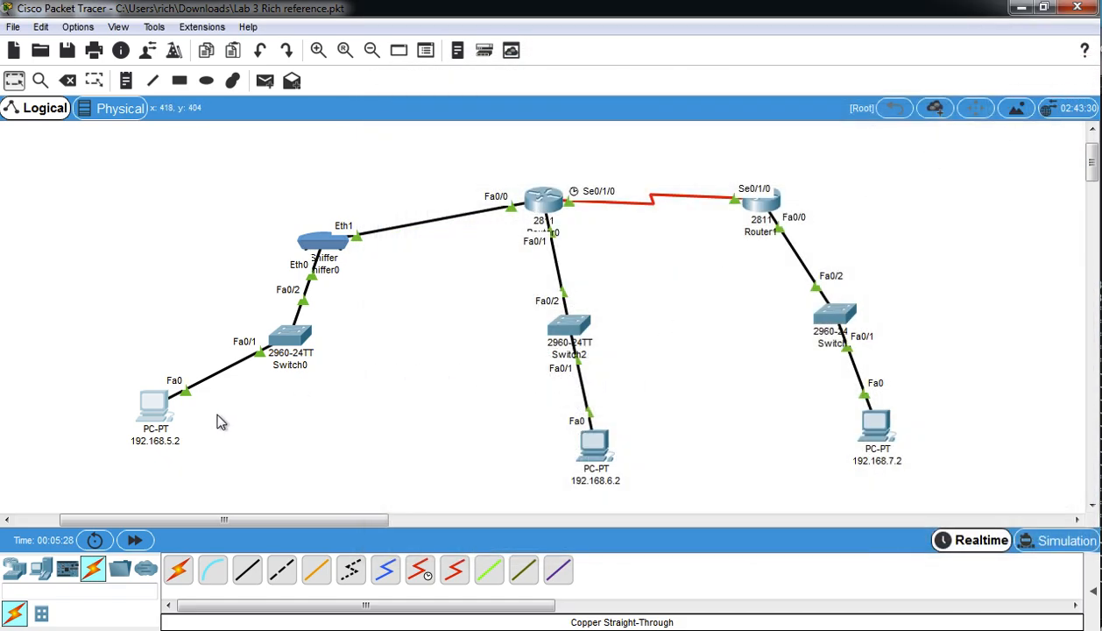
mouse_move(191, 350)
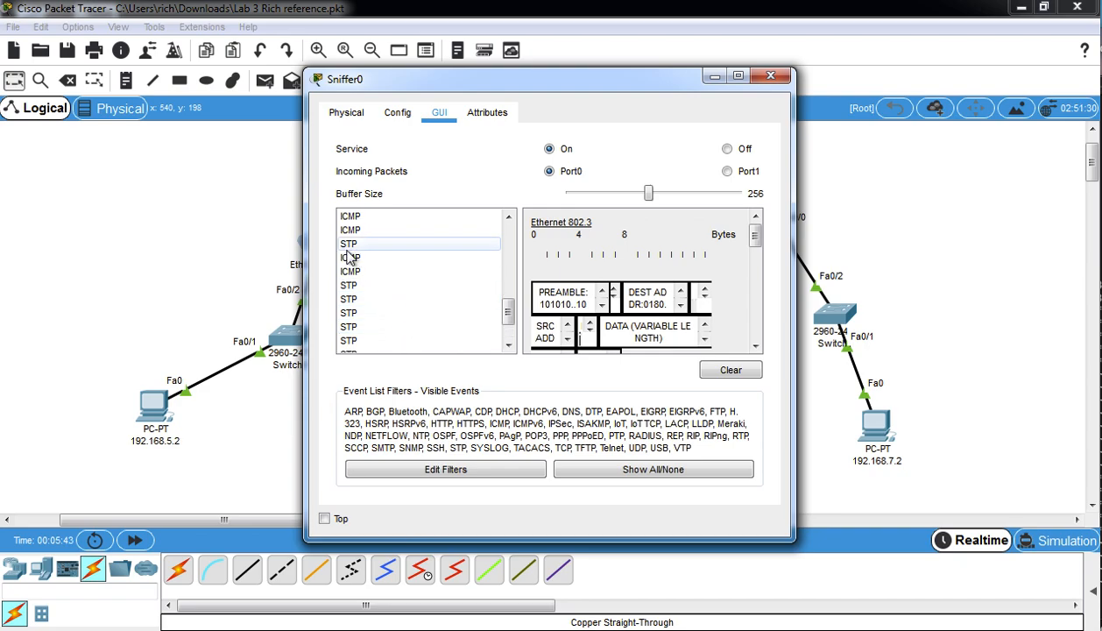
Select a captured ICMP frame in Sniffer0 and highlight its destination MAC address.
left_click(420, 257)
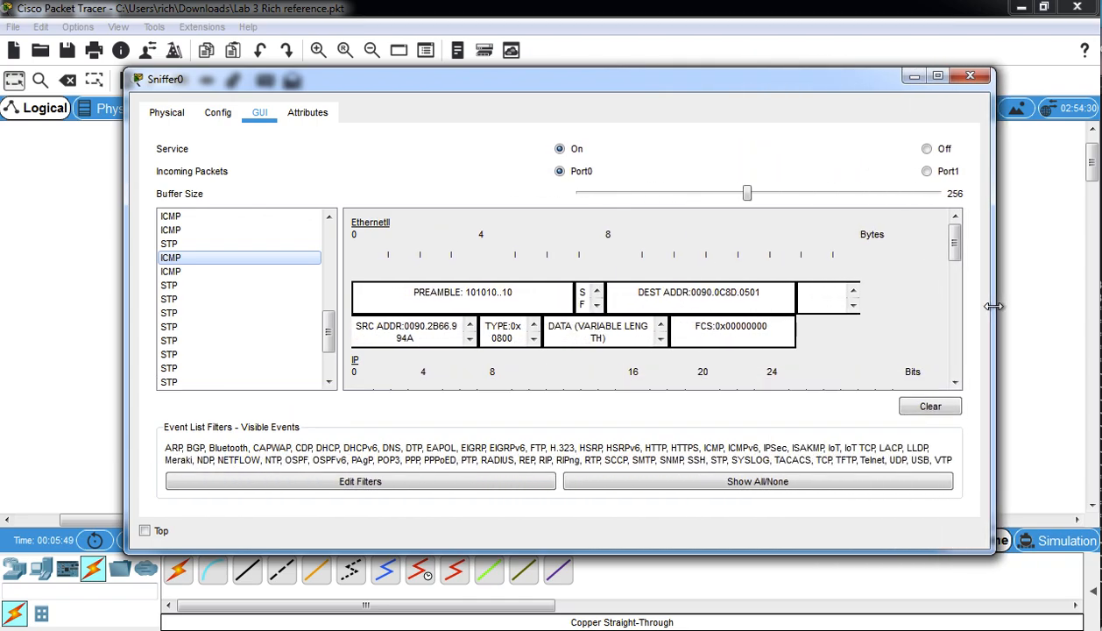
mouse_move(658, 371)
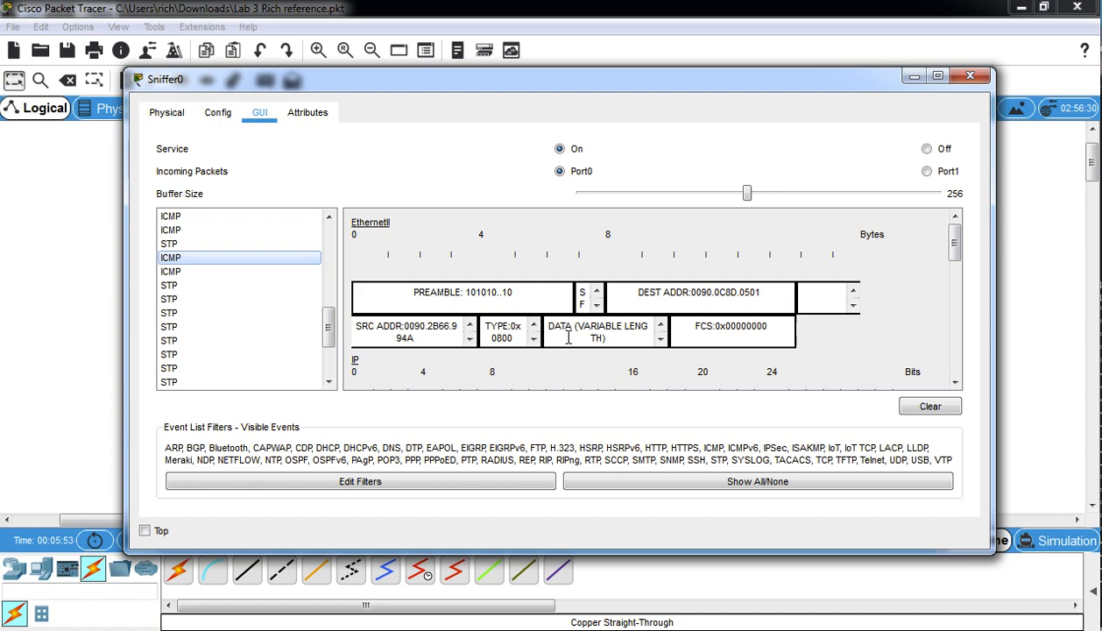
scroll("down", 3)
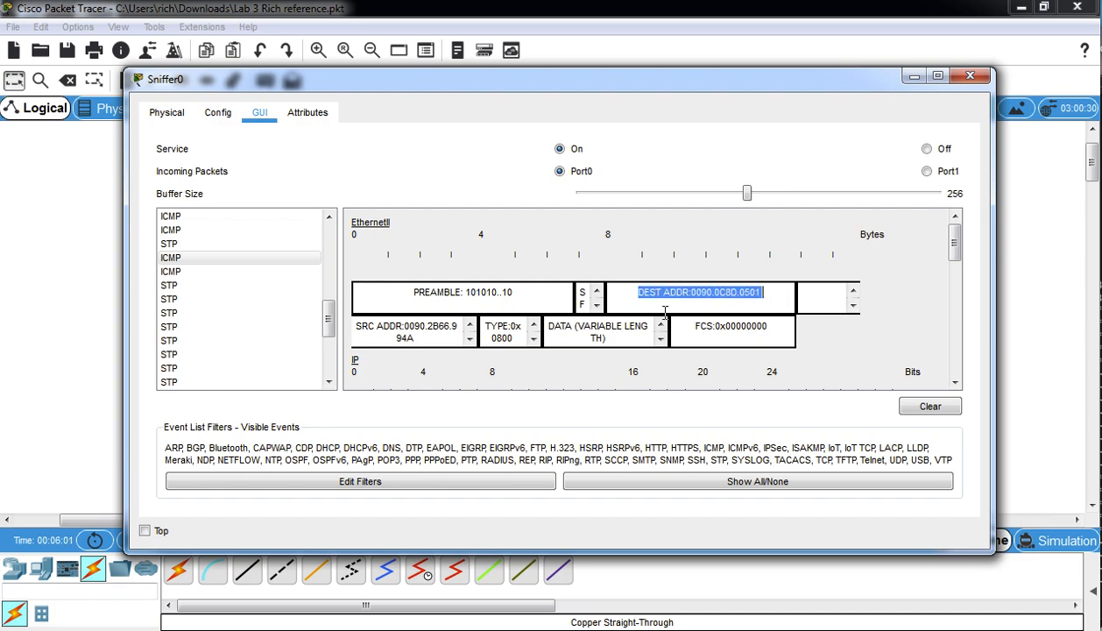
left_click(408, 331)
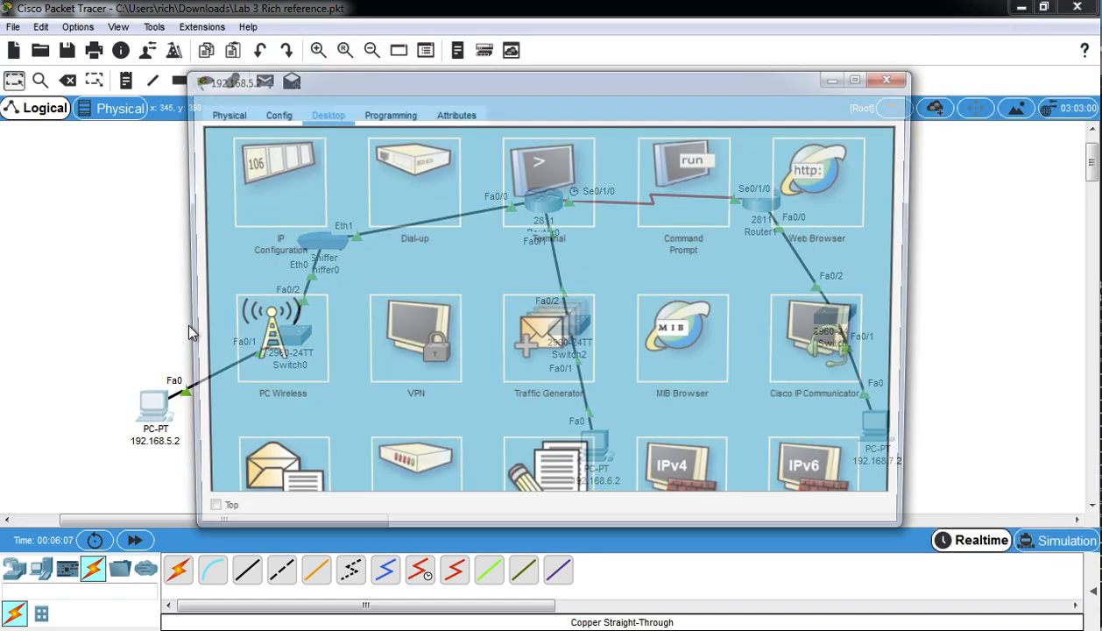
Show PC 192.168.5.2's IP configuration and FastEthernet0 MAC address 0090.2B66.994A.
left_click(281, 176)
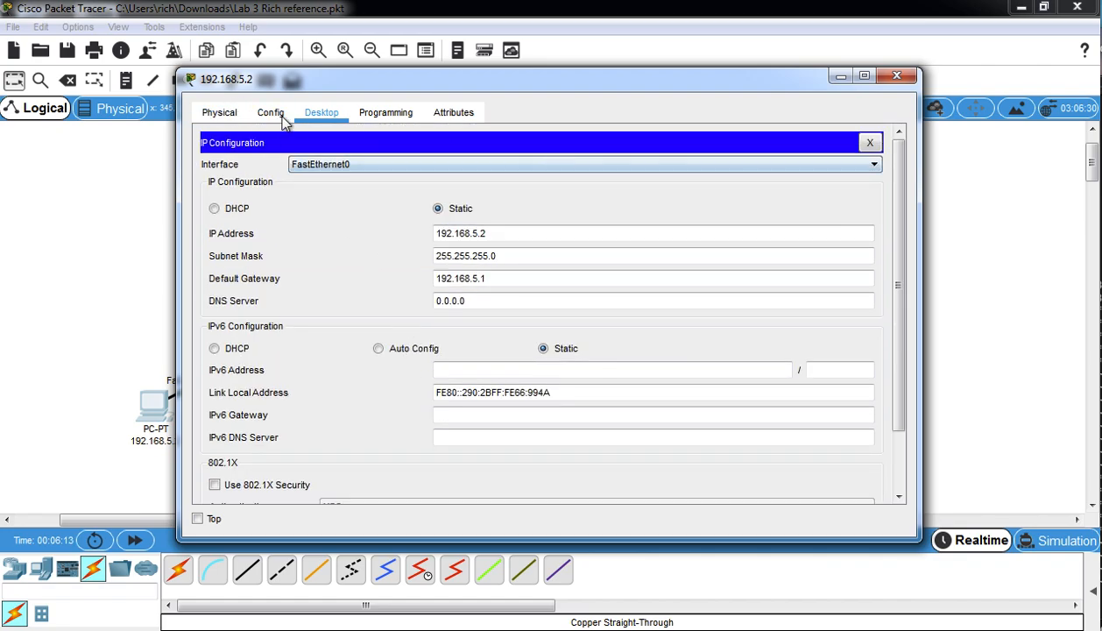
left_click(270, 112)
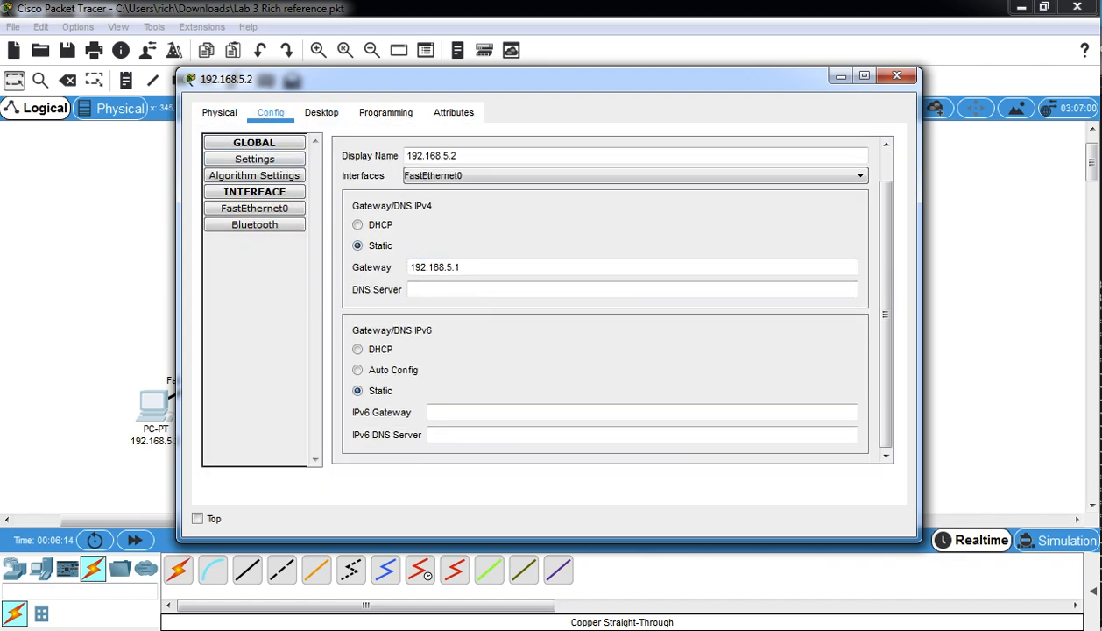
left_click(254, 208)
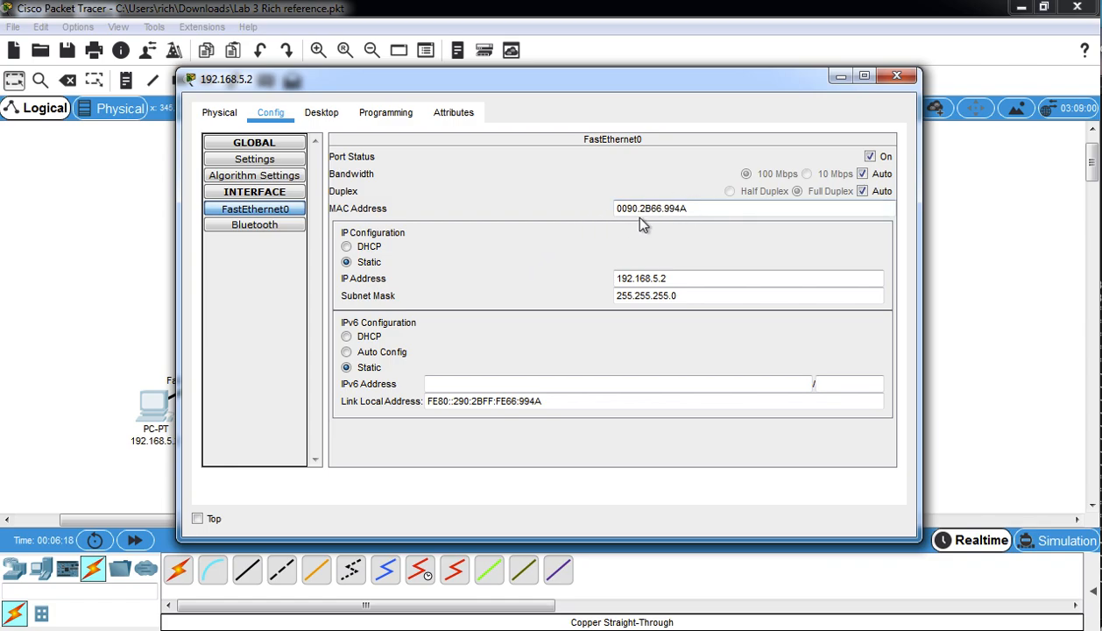
mouse_move(769, 174)
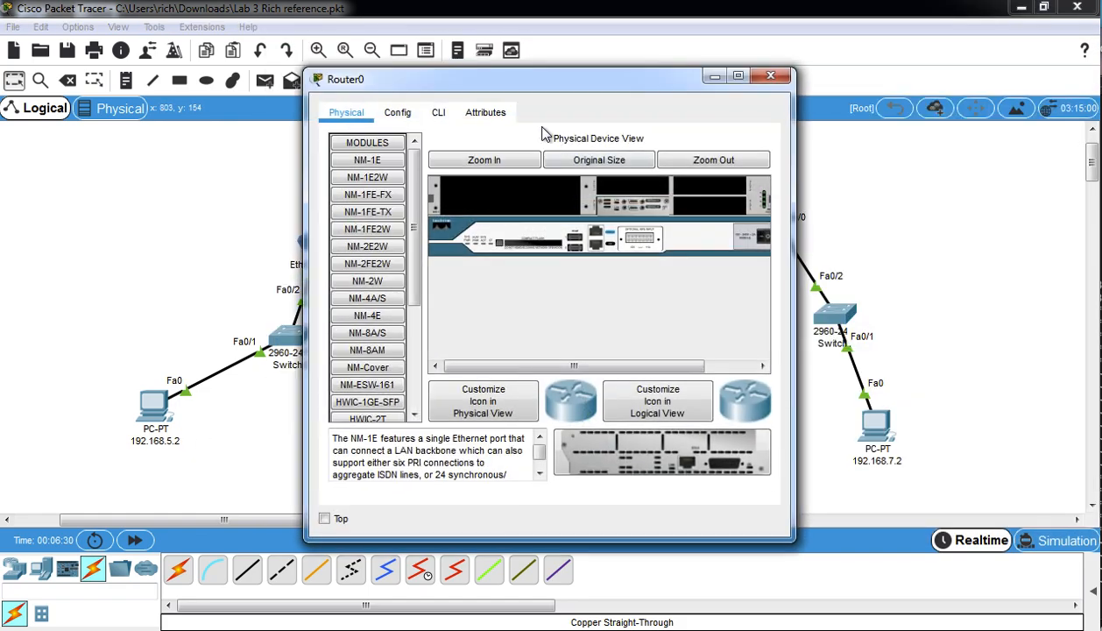
In Router0's CLI, enter privileged mode with 'en' and run 'show int f'.
left_click(438, 112)
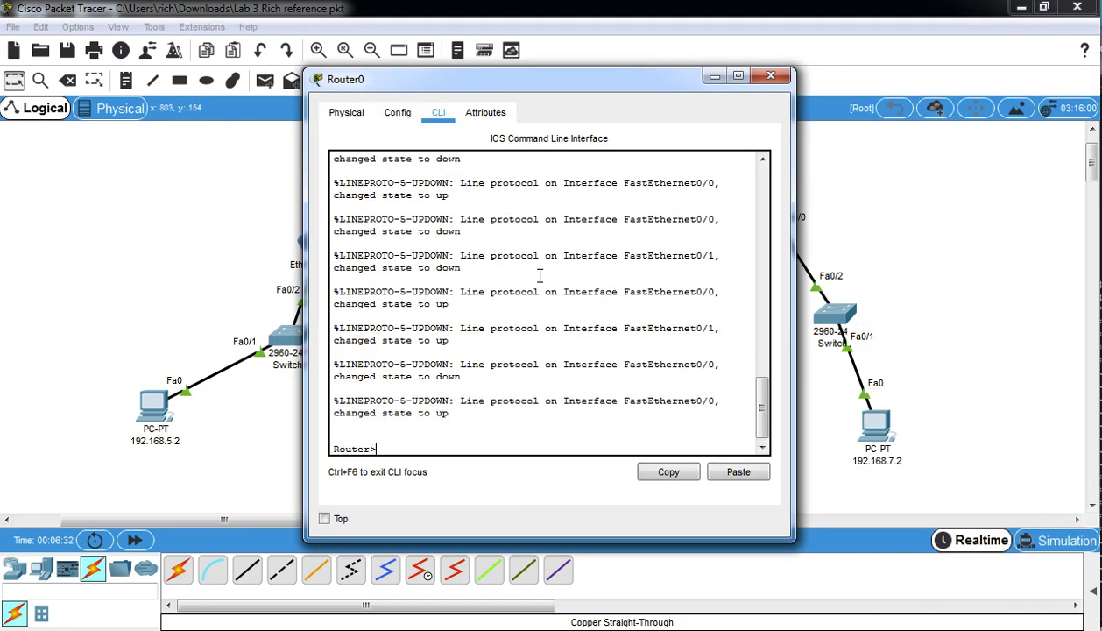
type("en")
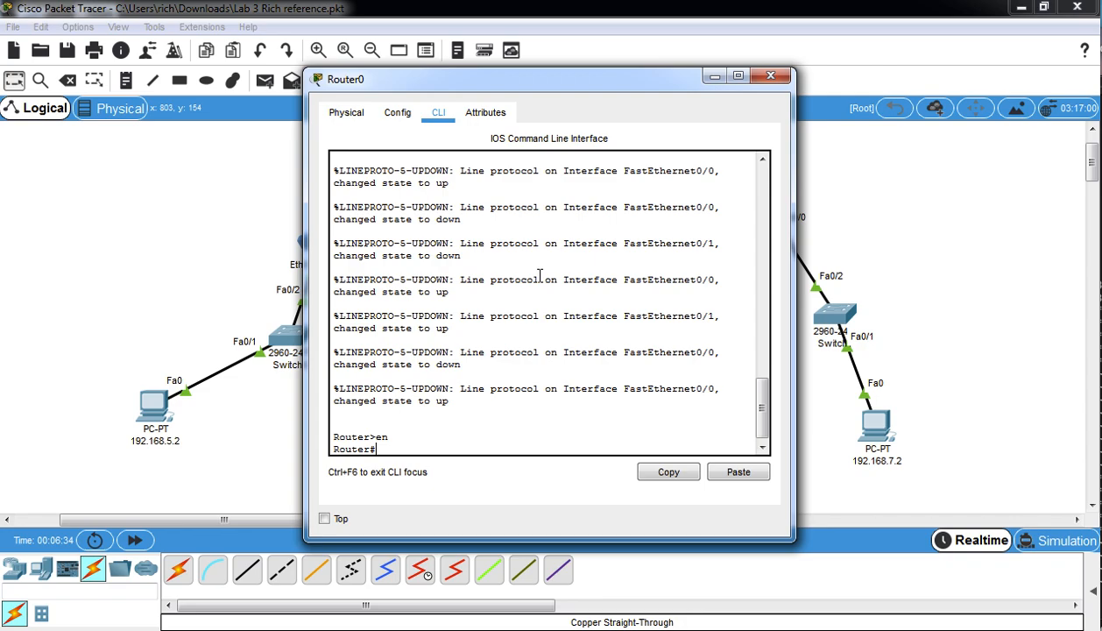
type("show int f")
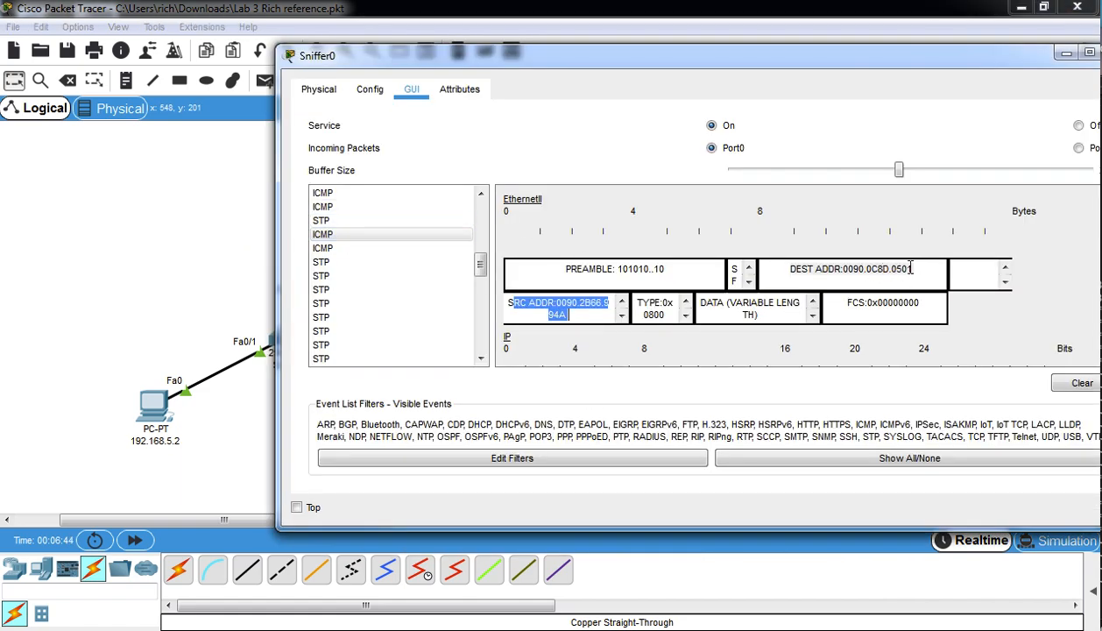
Highlight a captured frame's source MAC in Sniffer0, then close the capture windows.
left_click_drag(351, 55, 293, 55)
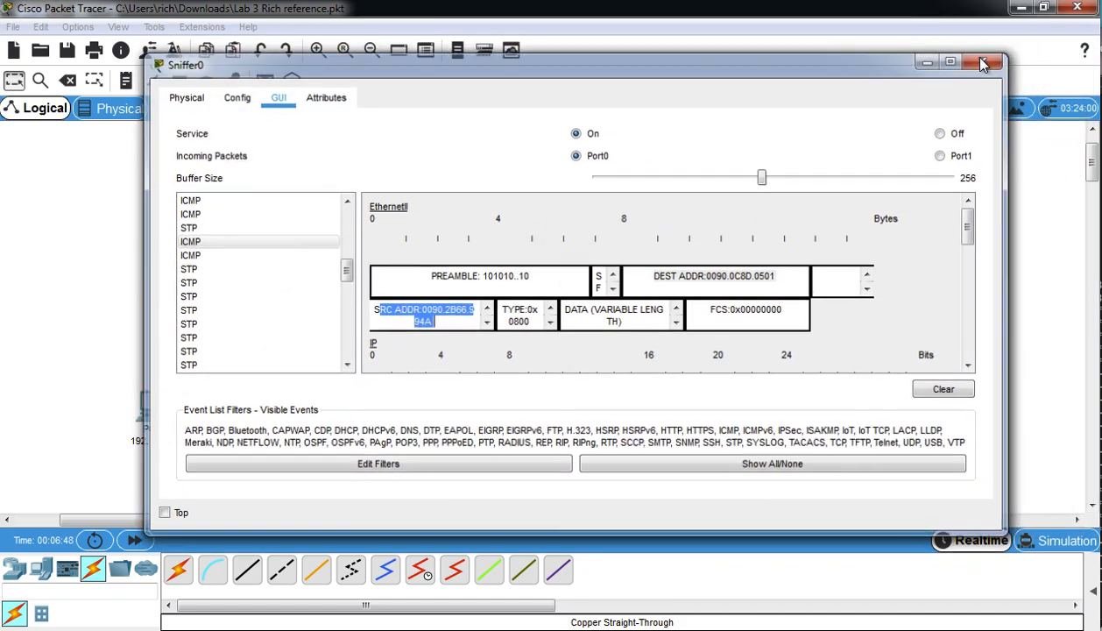
left_click(983, 63)
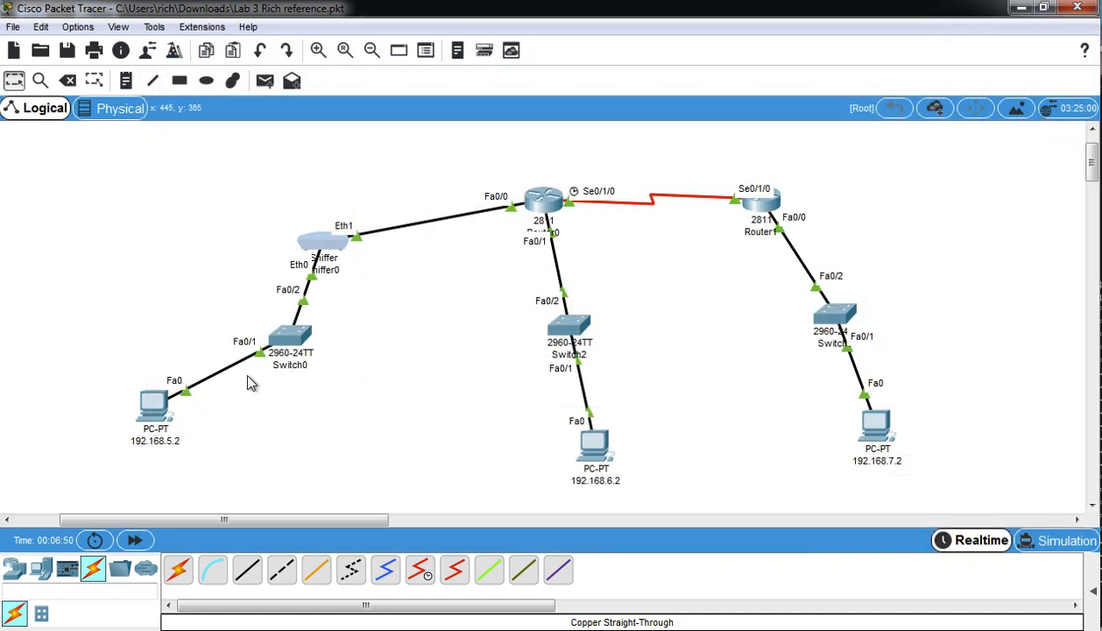
mouse_move(374, 256)
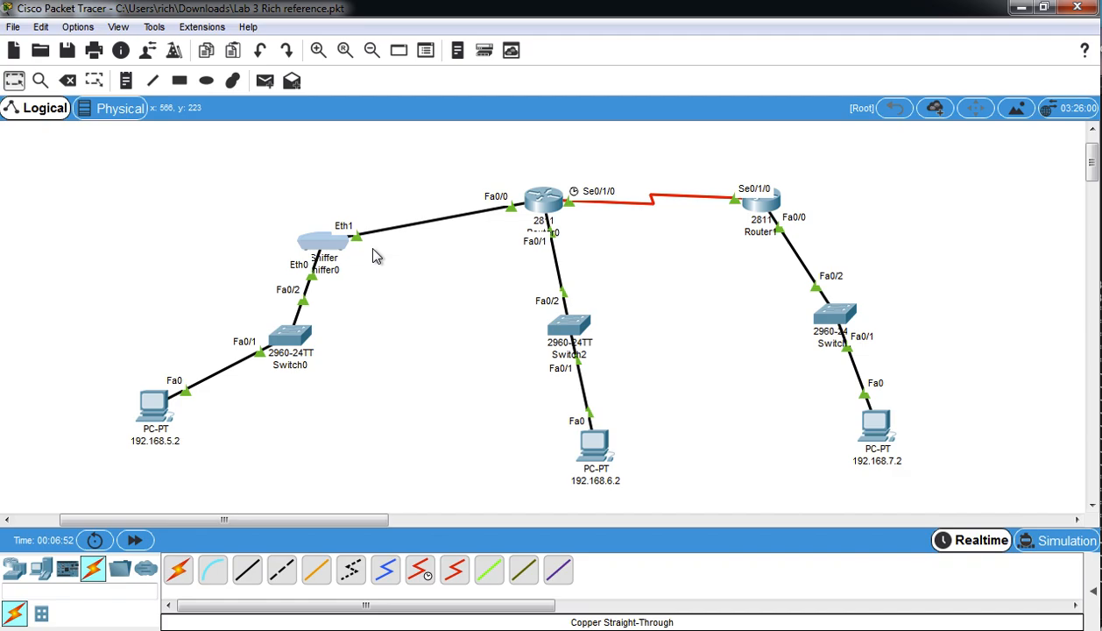
mouse_move(151, 409)
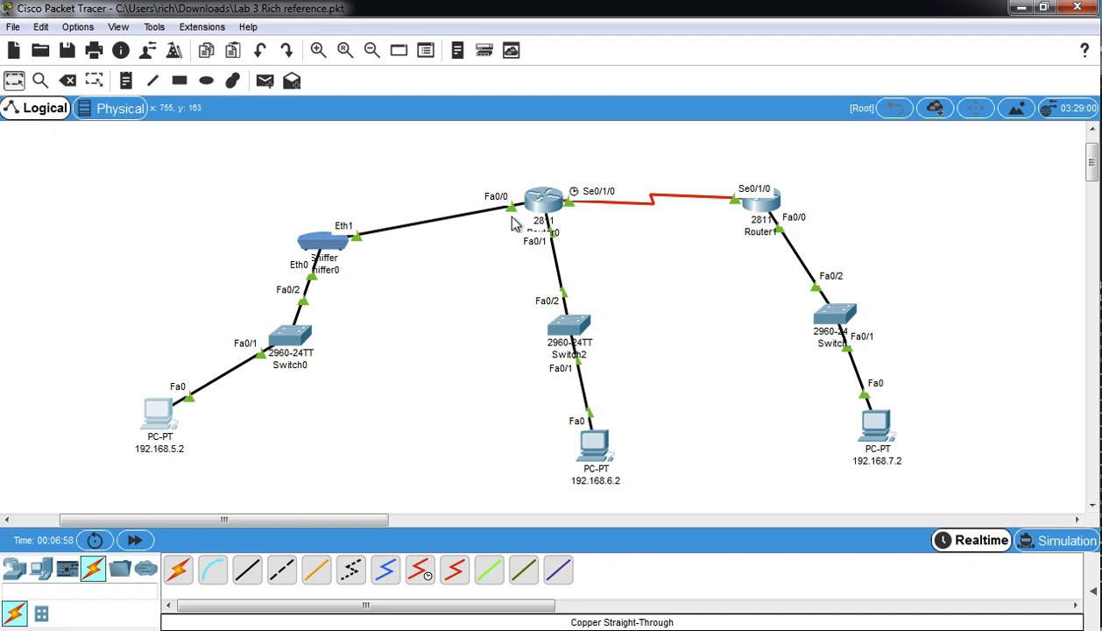
mouse_move(343, 318)
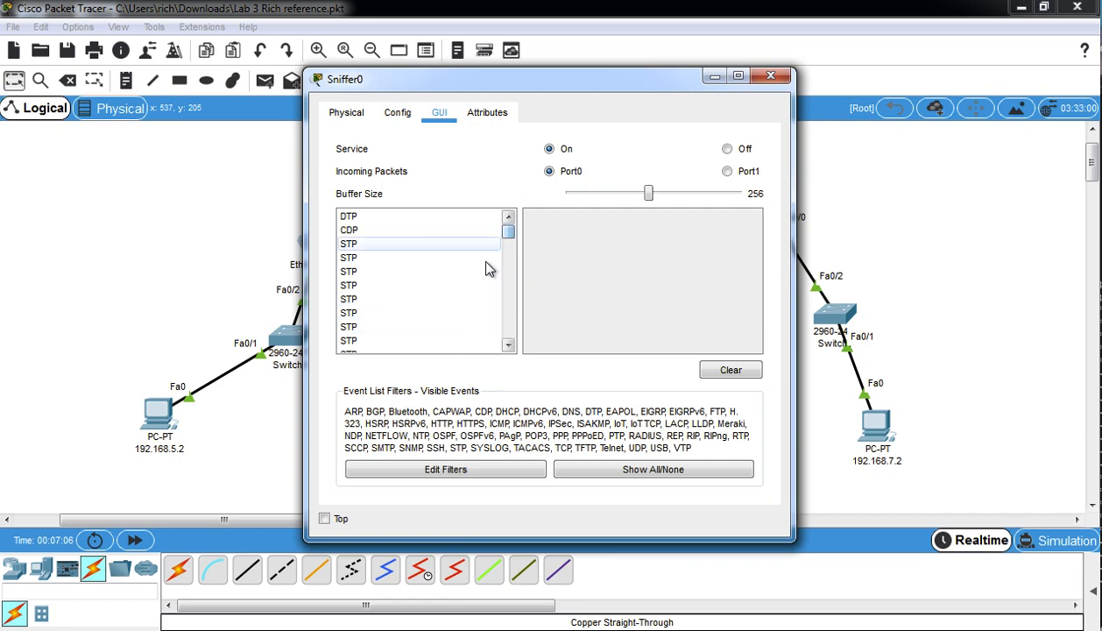
left_click(770, 74)
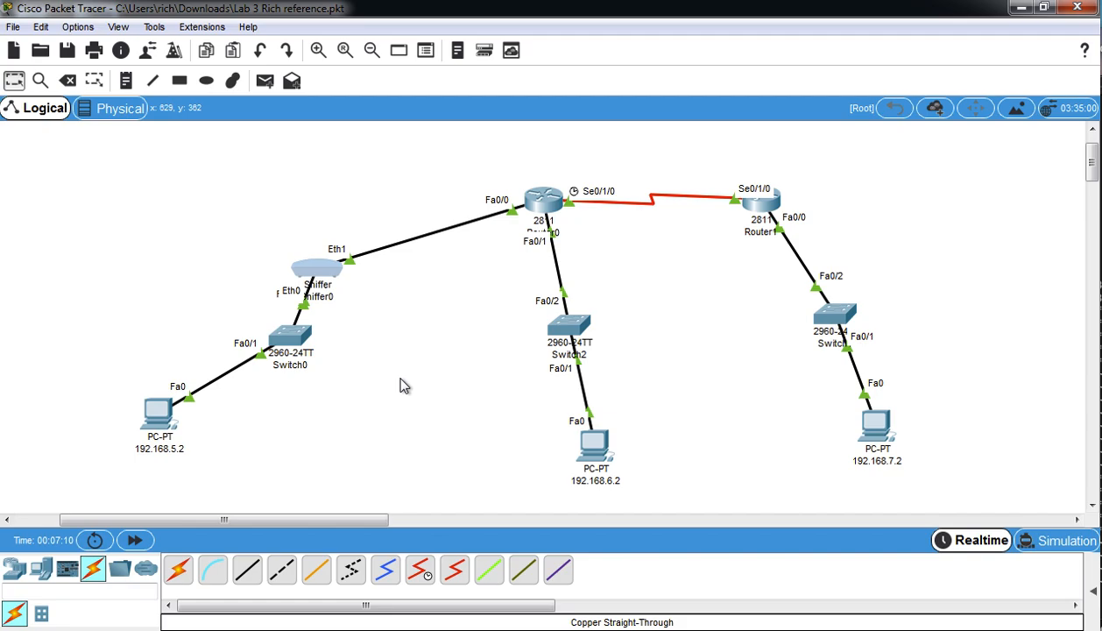
mouse_move(343, 466)
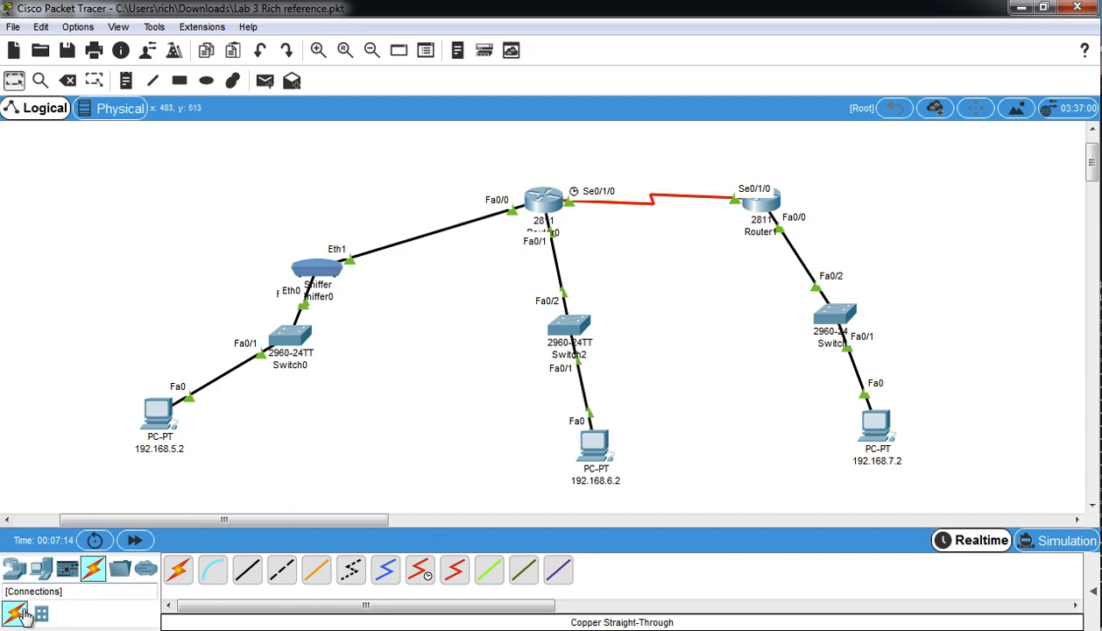
Add Sniffer1 from the device categories and start cabling it to Sniffer0.
left_click(14, 568)
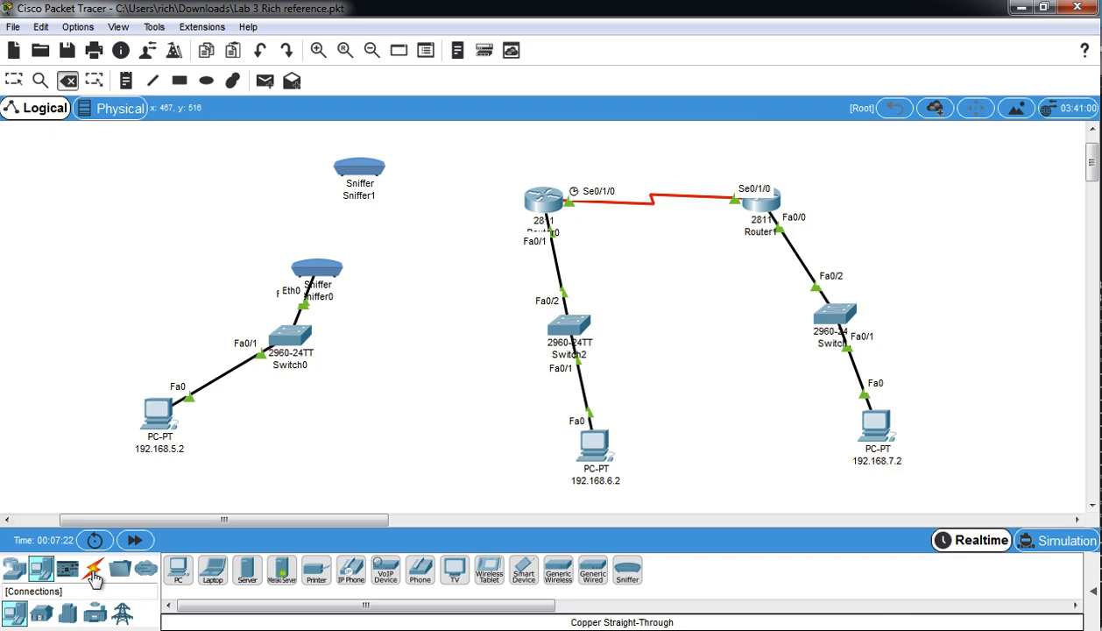
left_click(93, 567)
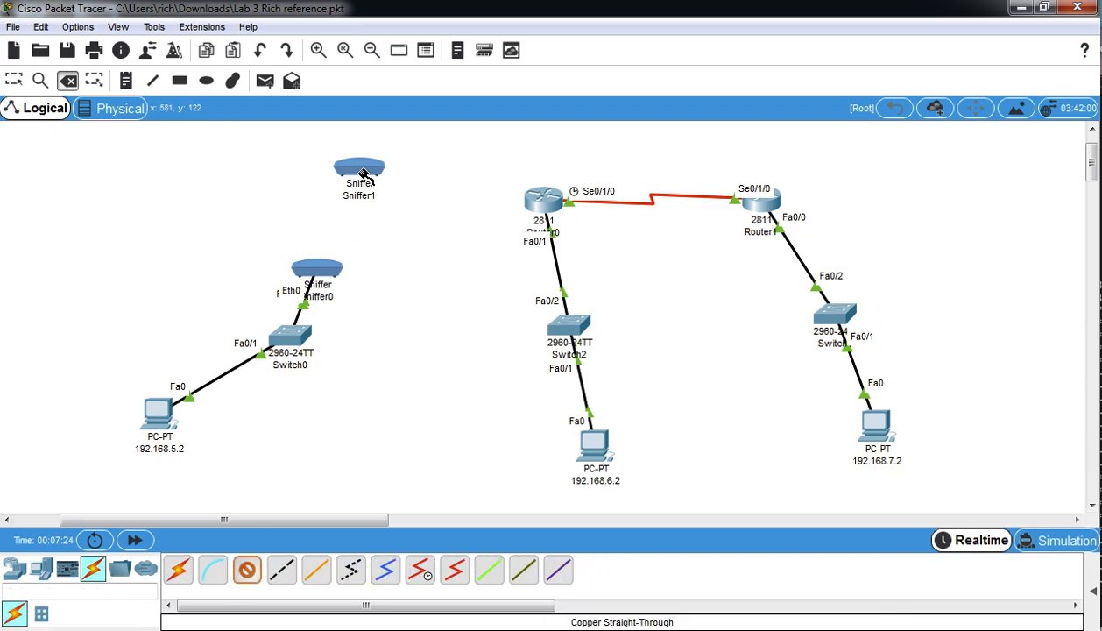
mouse_move(406, 178)
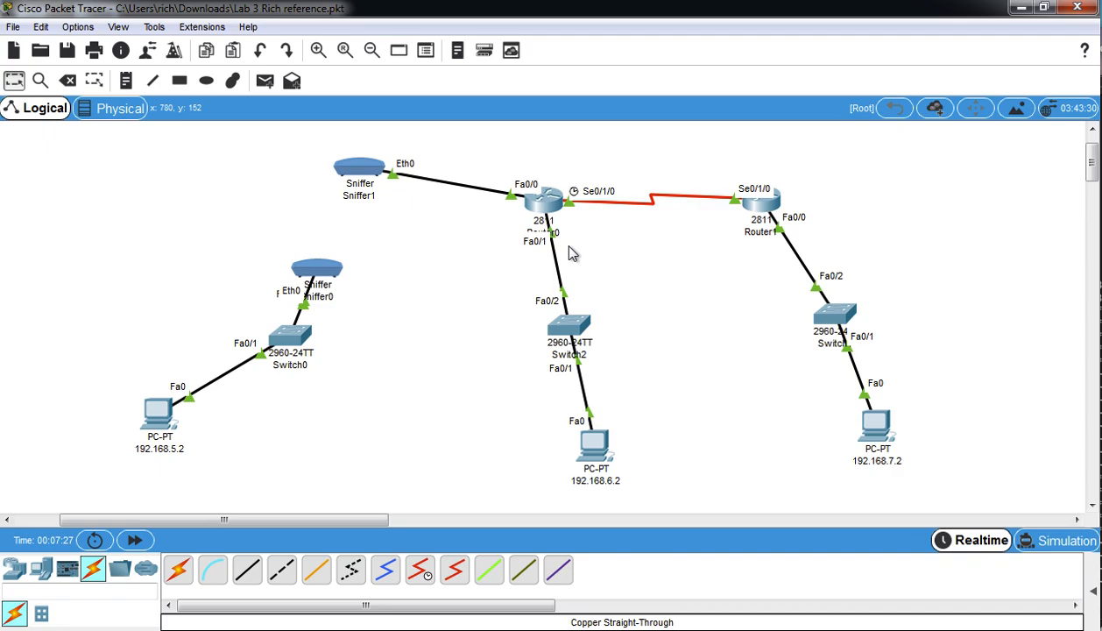
mouse_move(383, 179)
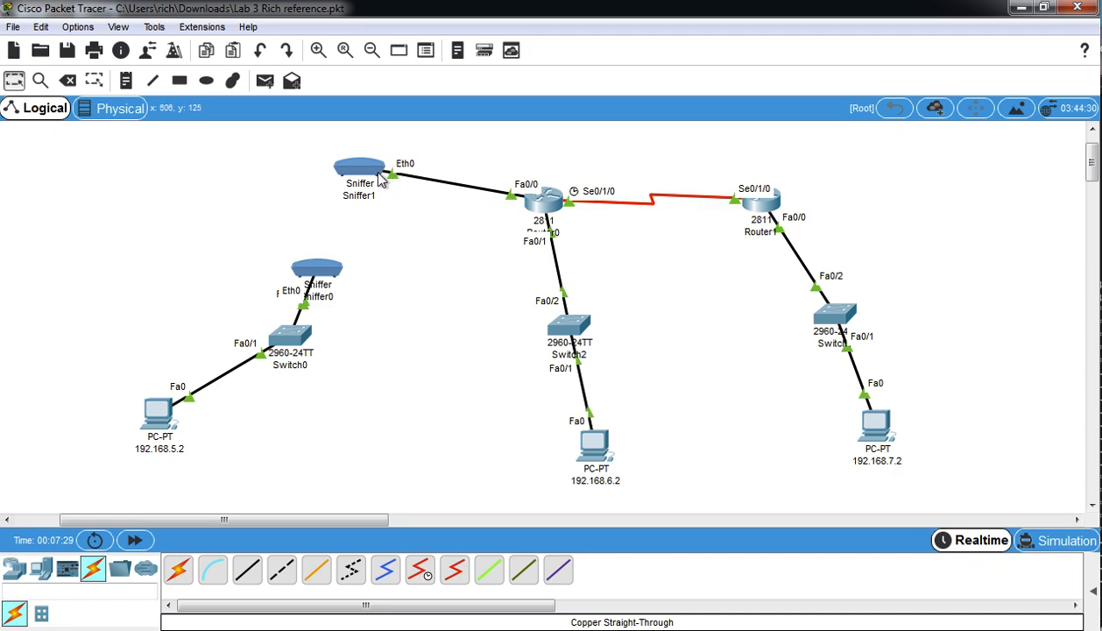
left_click(281, 570)
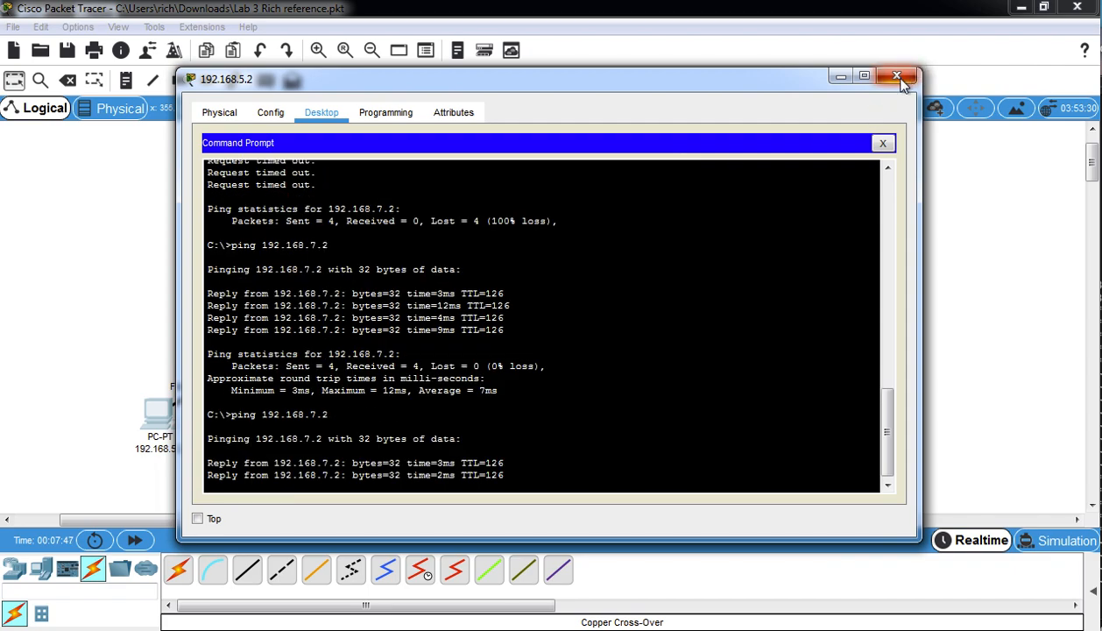
After the ping, inspect the last captured ICMP packet in Sniffer1's GUI.
left_click(922, 76)
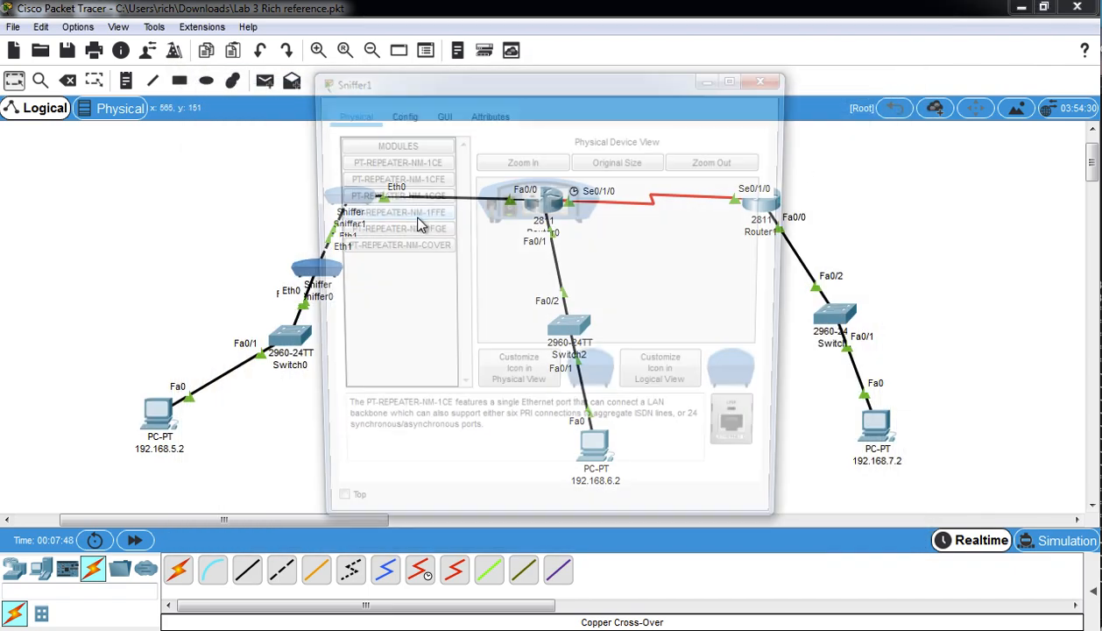
left_click(438, 112)
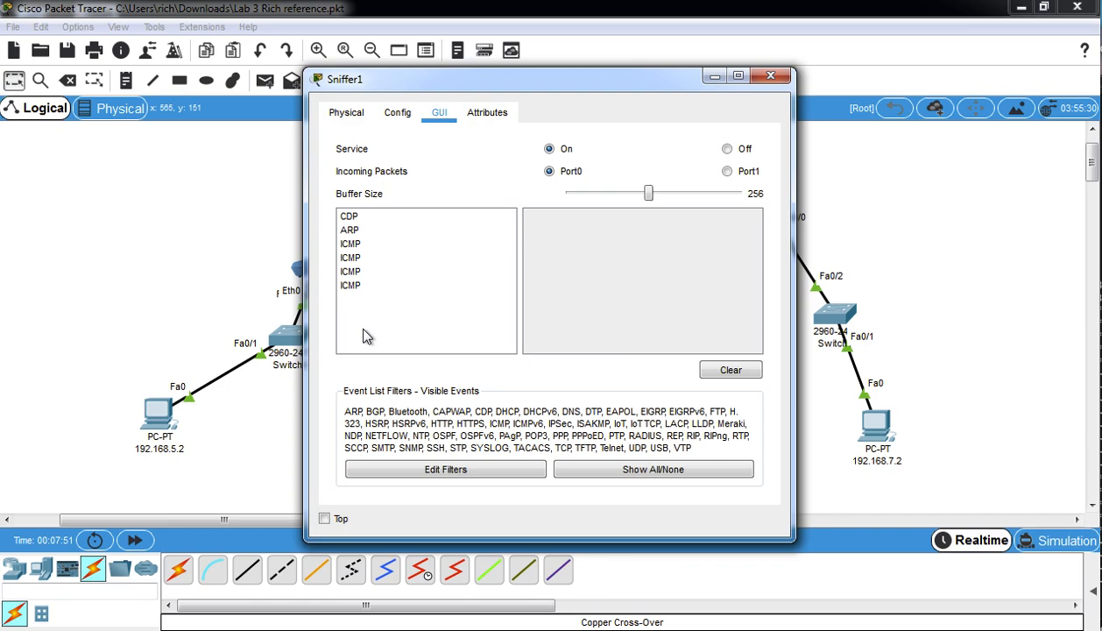
left_click(349, 284)
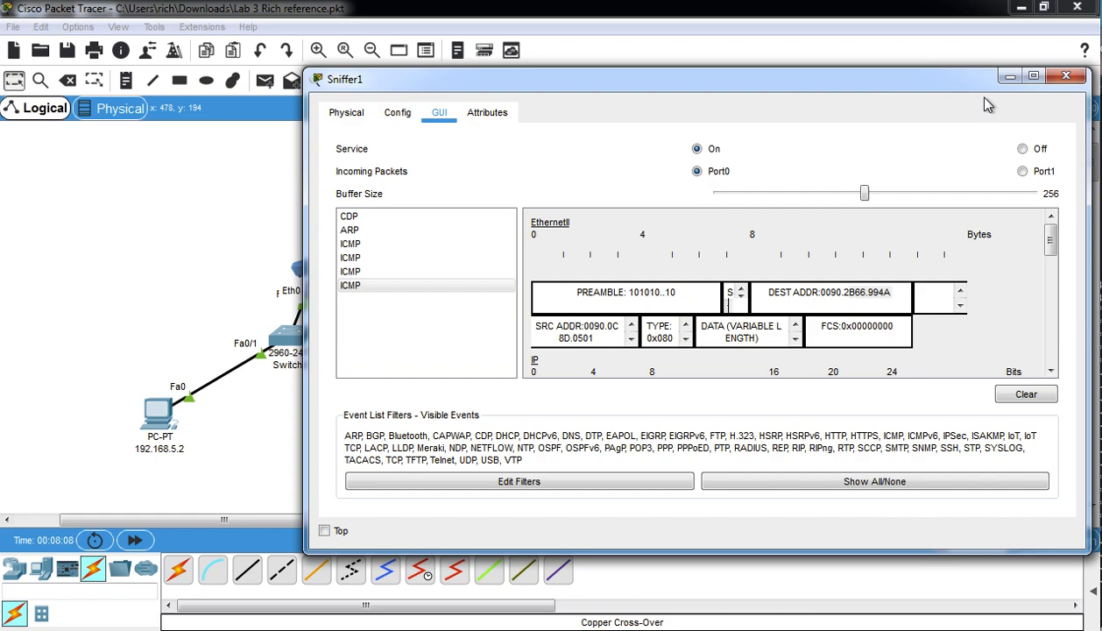
left_click(1066, 75)
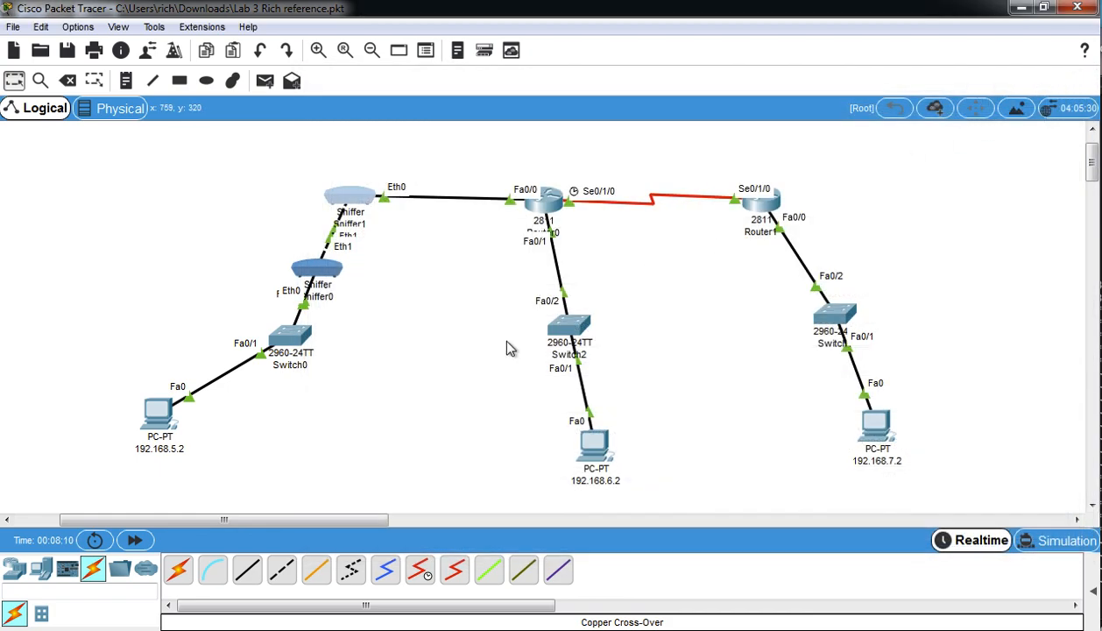
mouse_move(516, 209)
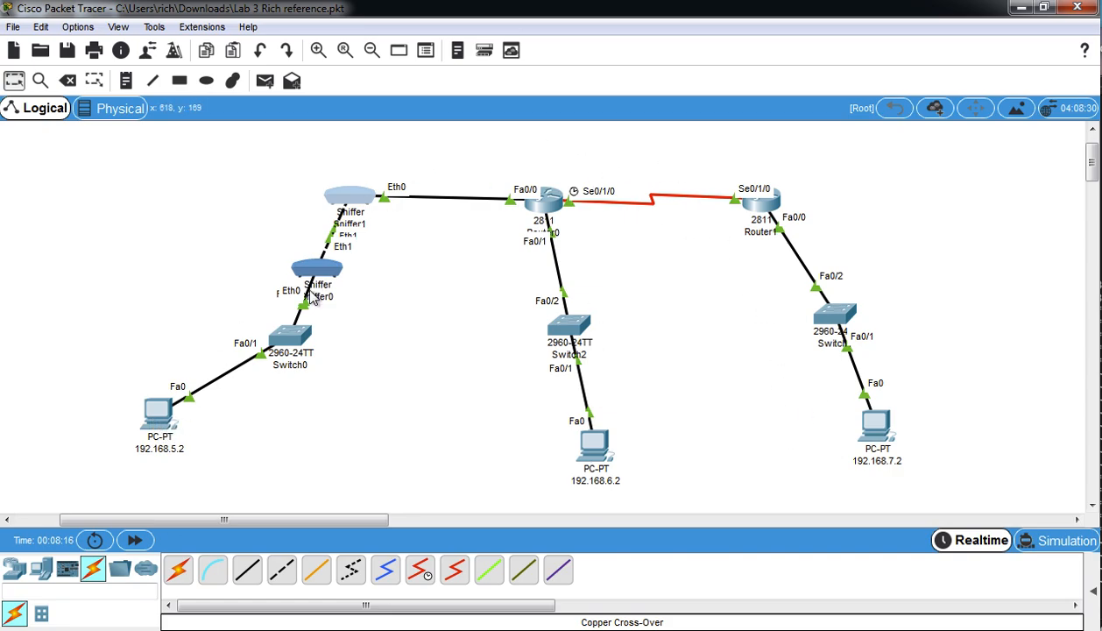
mouse_move(302, 364)
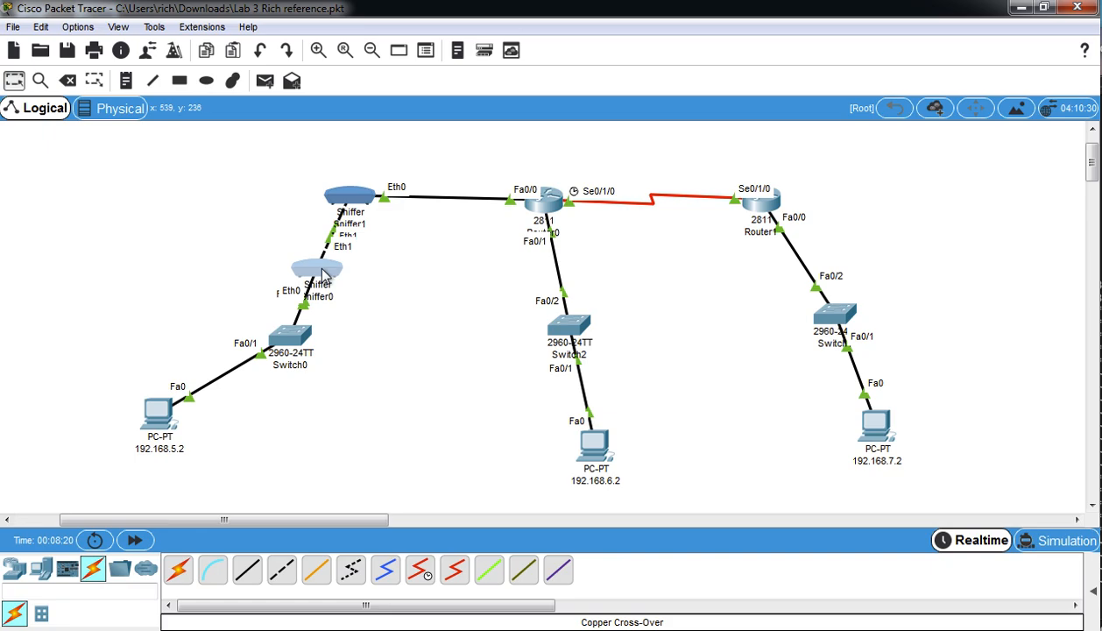
Check Sniffer0's captures, close it, and open PC 192.168.5.2 to ping again.
double_click(316, 271)
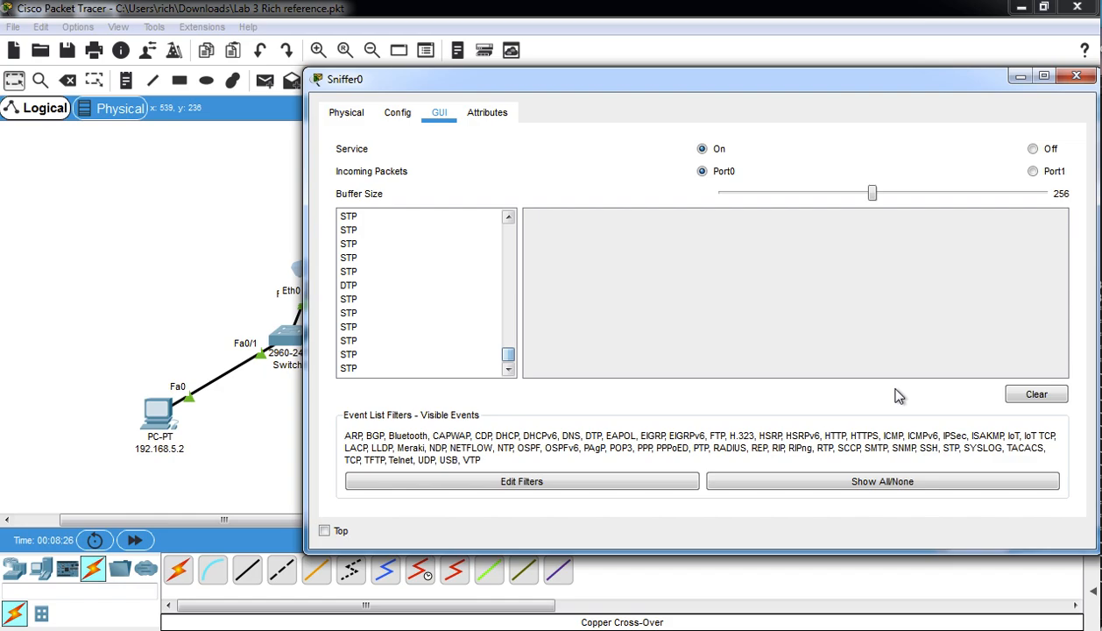
left_click(1077, 75)
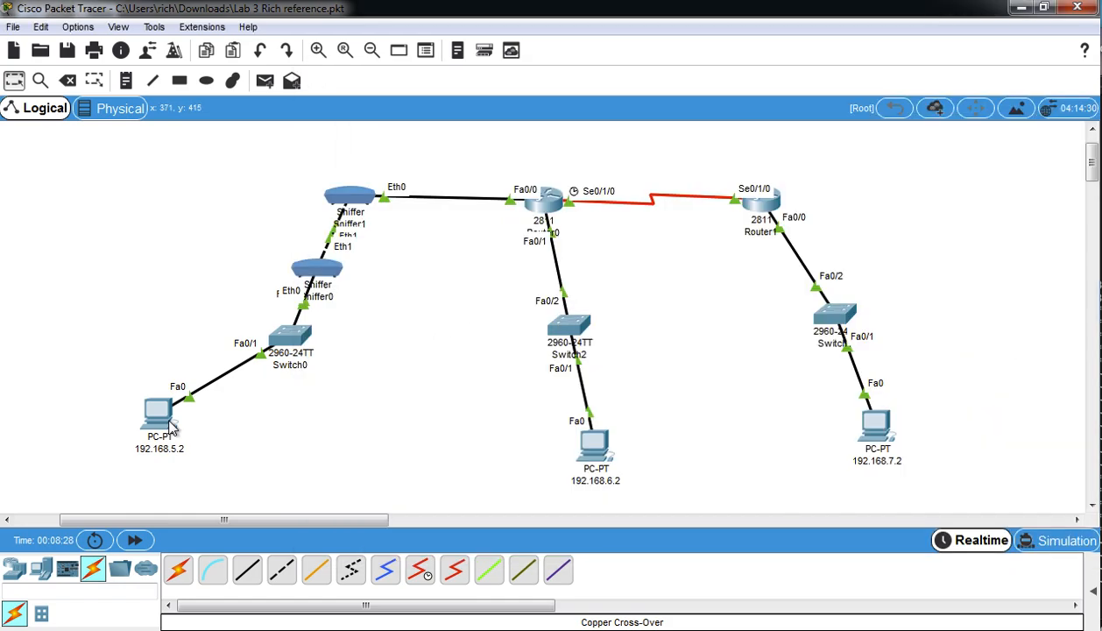
left_click(158, 419)
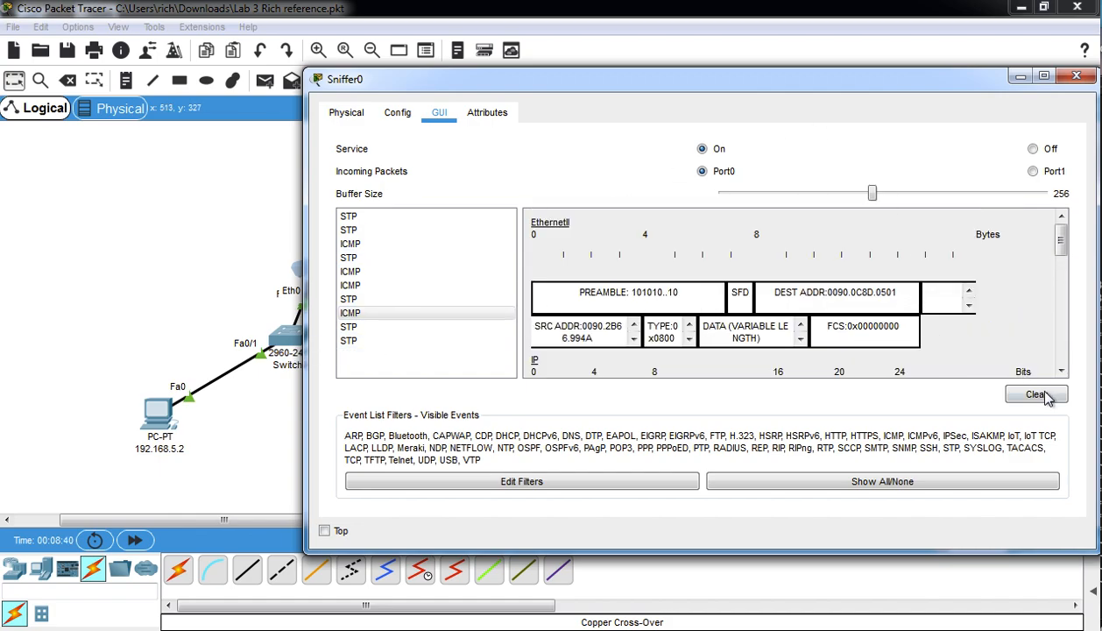
Clear Sniffer0's events, uncheck all filters via Show All/None, and tick only IPv4 ICMP.
left_click(1036, 394)
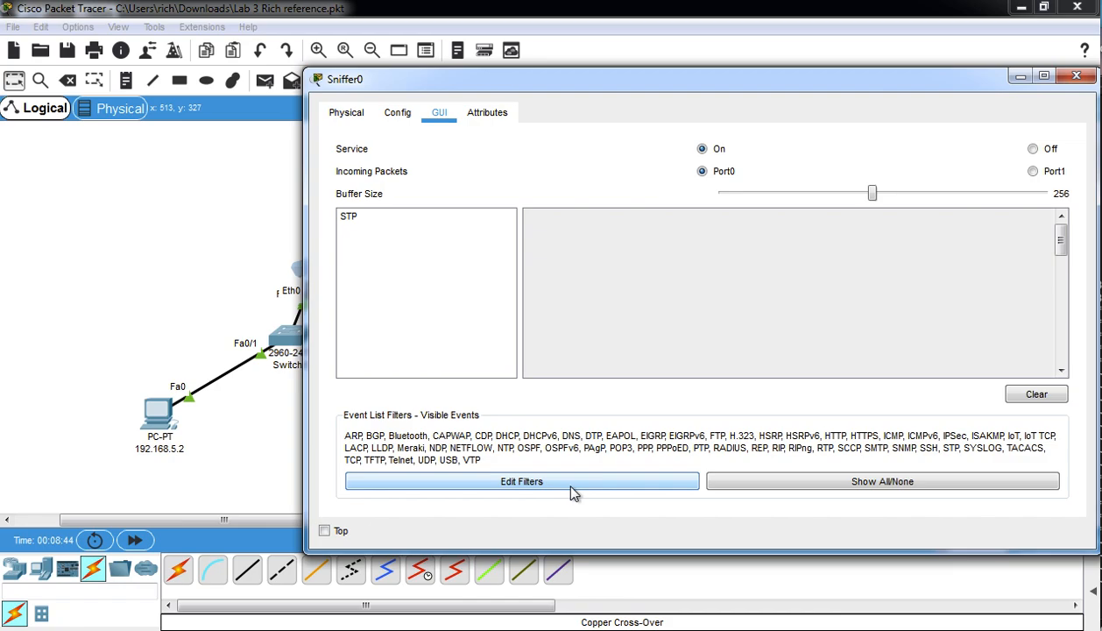
left_click(521, 481)
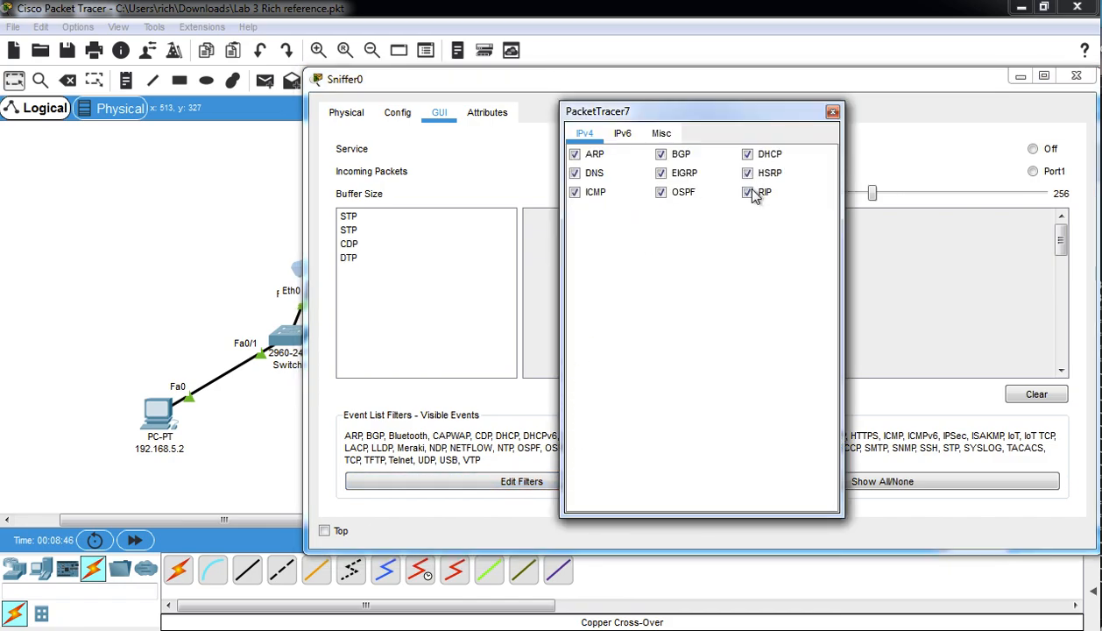
left_click(661, 133)
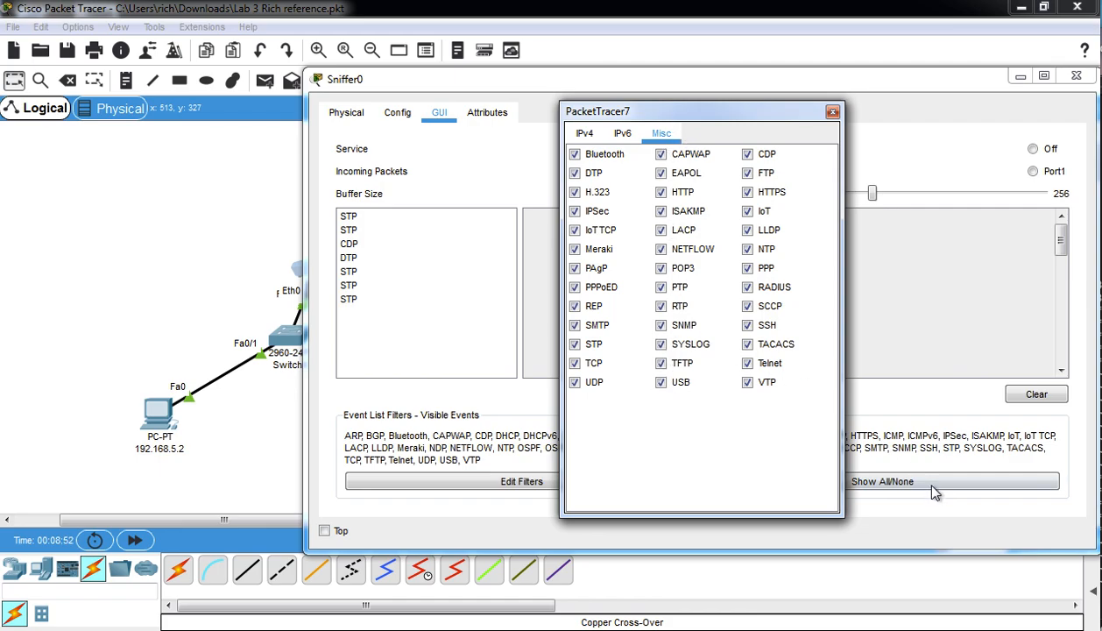
left_click(882, 481)
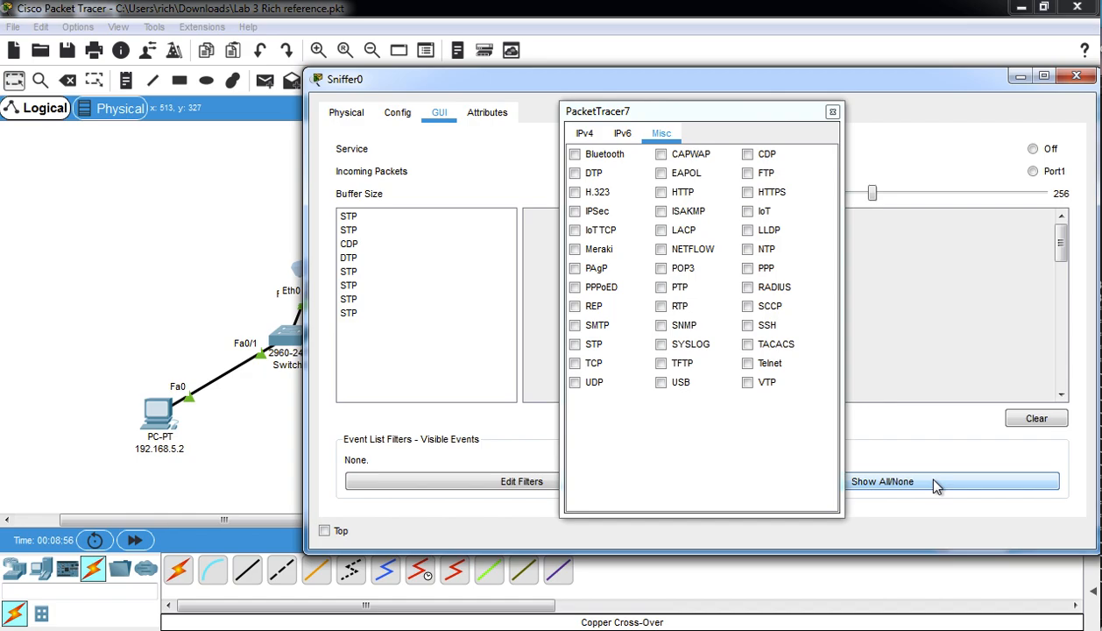
left_click(882, 481)
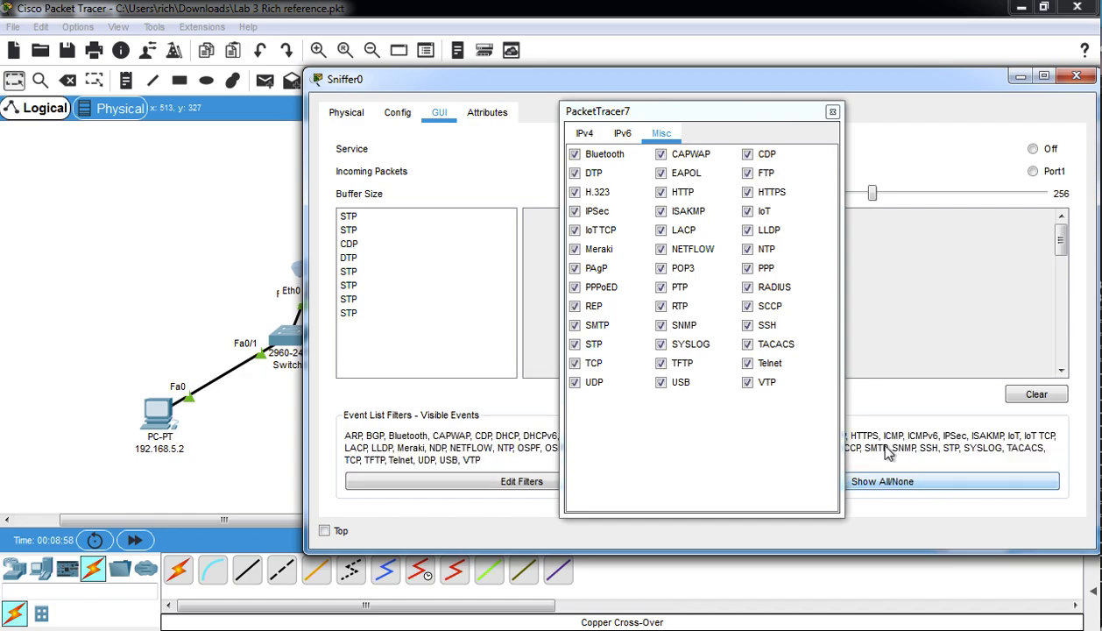
left_click(883, 481)
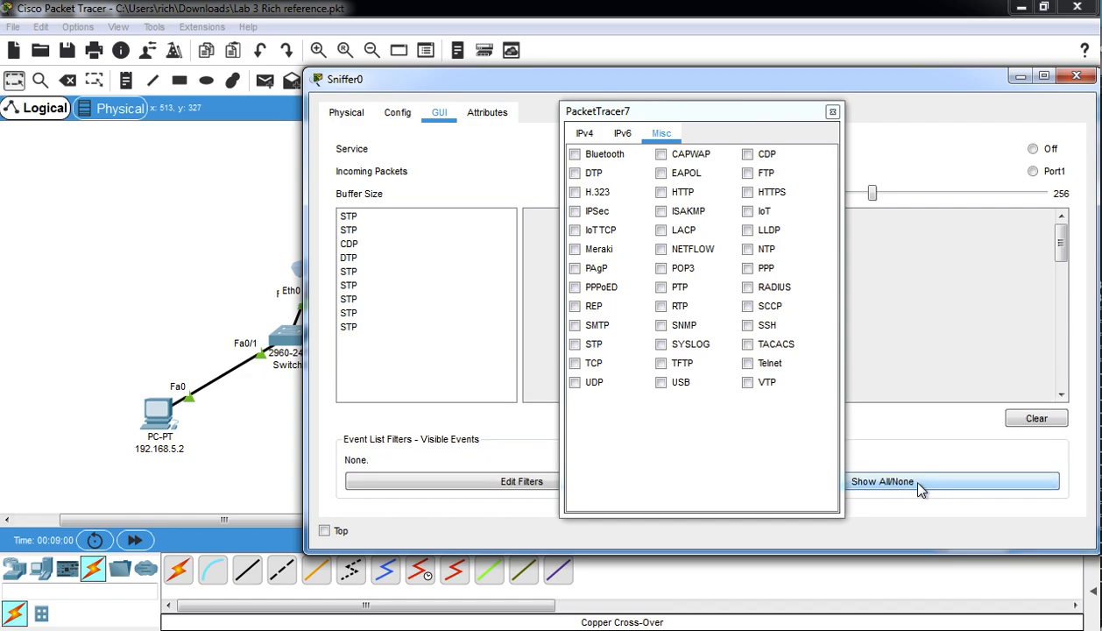
left_click(583, 132)
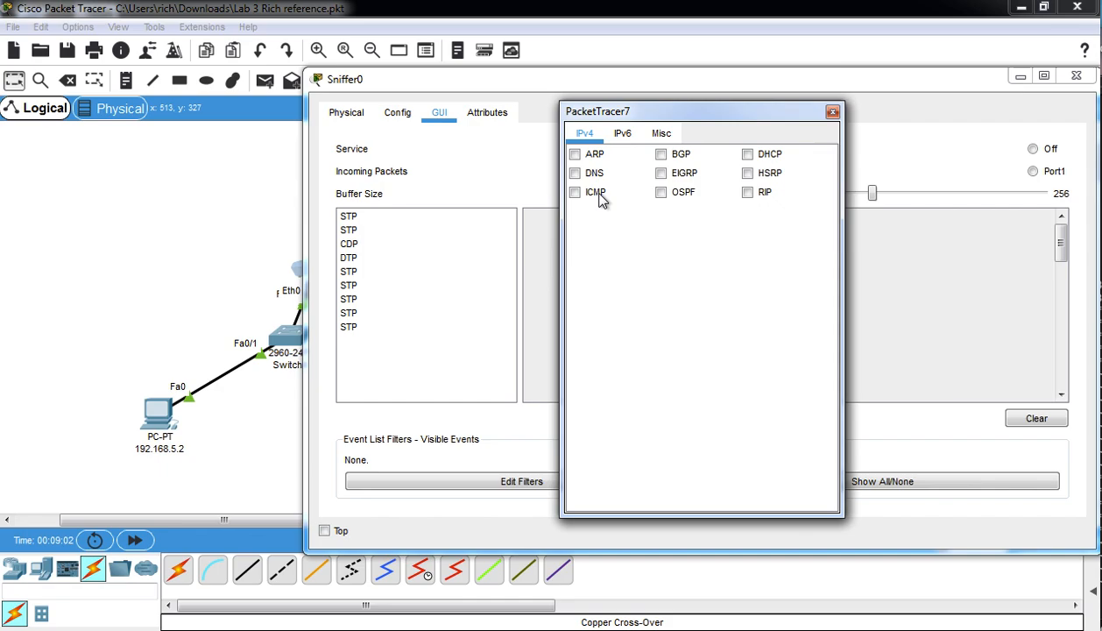
left_click(575, 192)
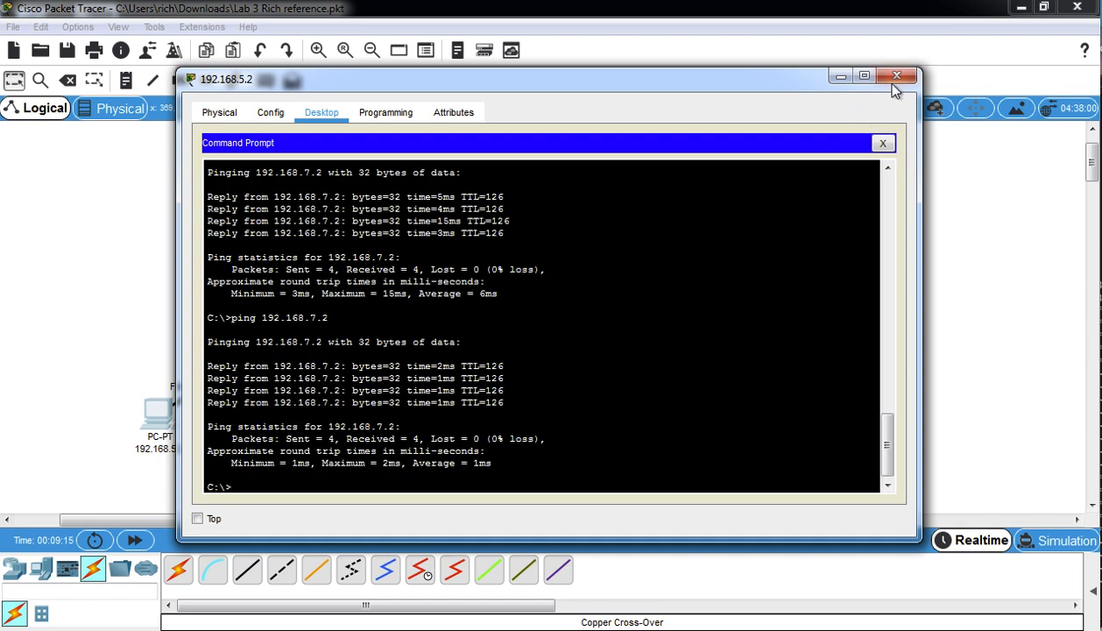
After pinging 192.168.7.2, close the PC's Command Prompt and review Sniffer0's ICMP-only capture list.
left_click(922, 76)
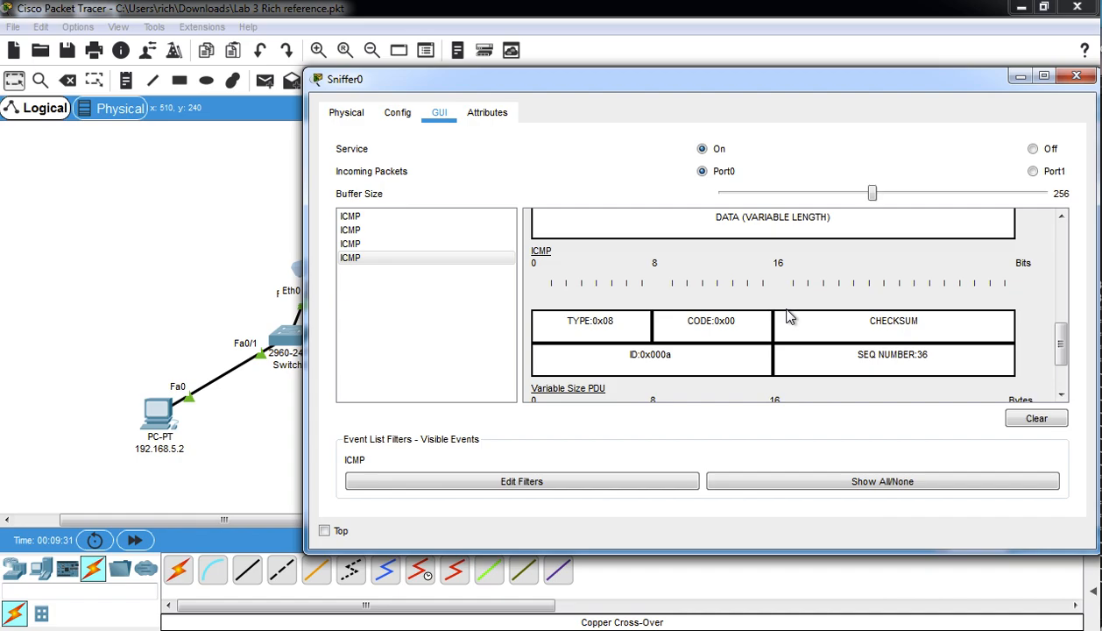
scroll("down", 3)
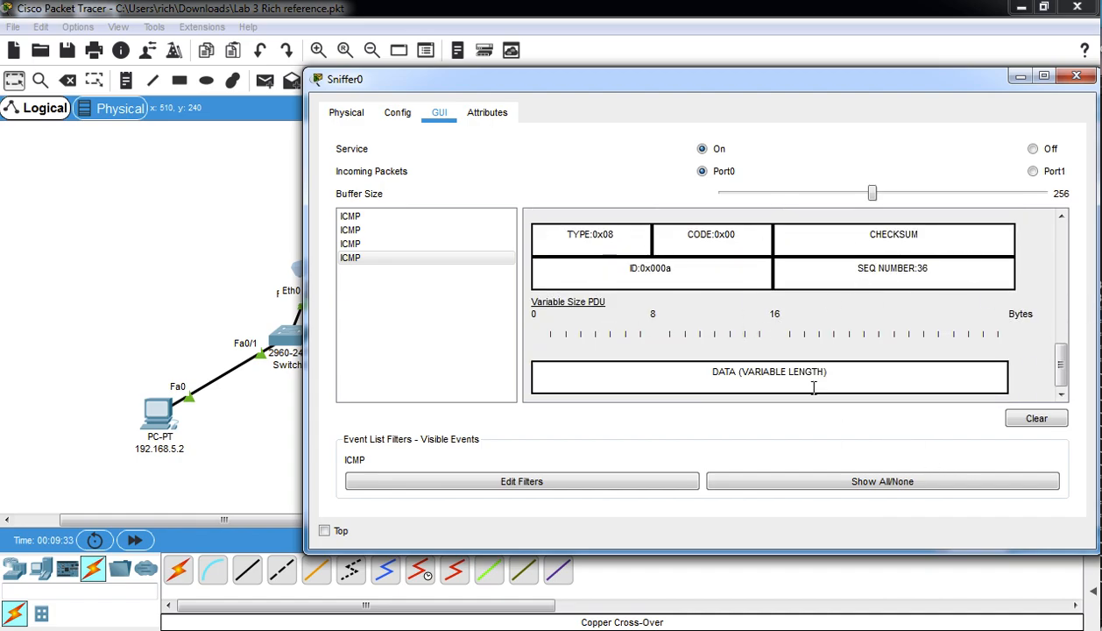